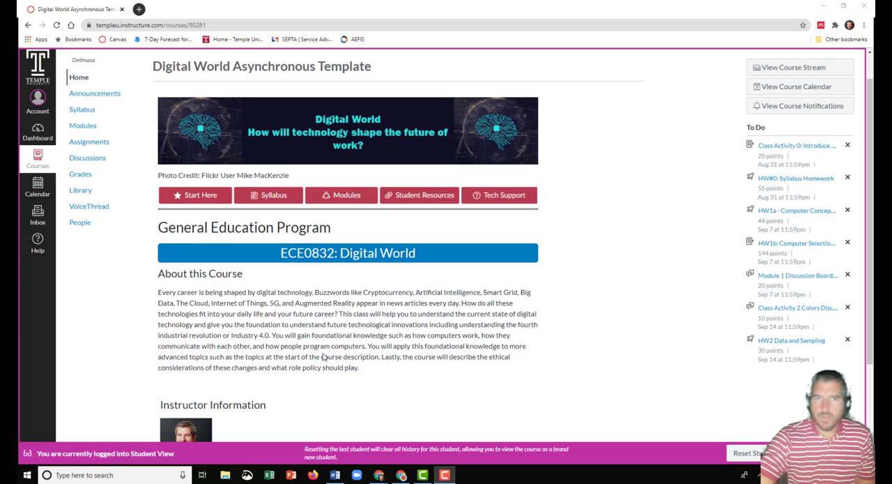
pyautogui.moveTo(350, 373)
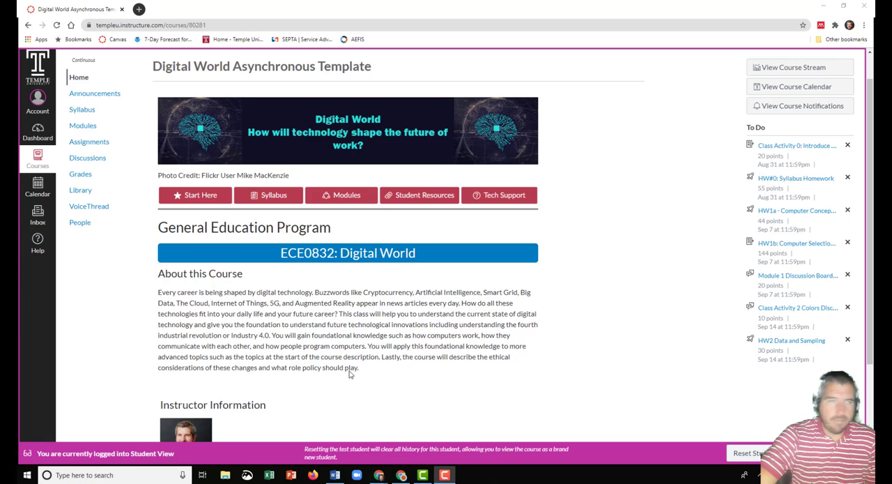
pyautogui.moveTo(410, 377)
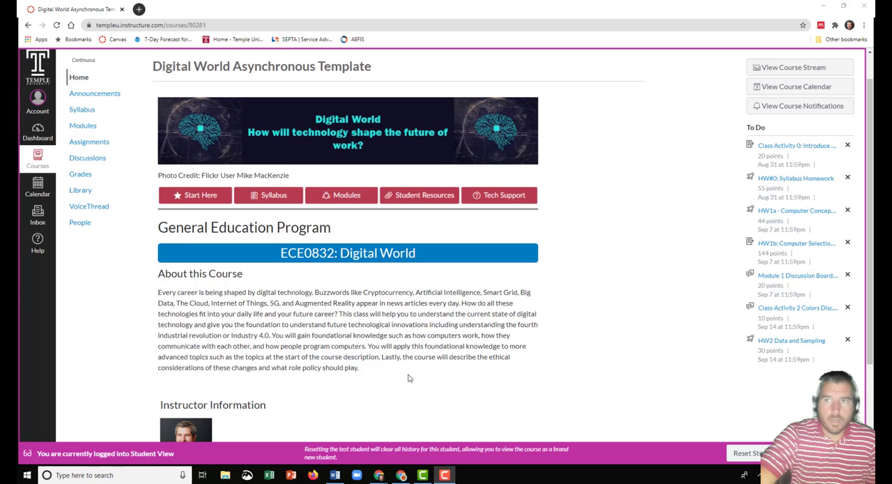
pyautogui.moveTo(273, 350)
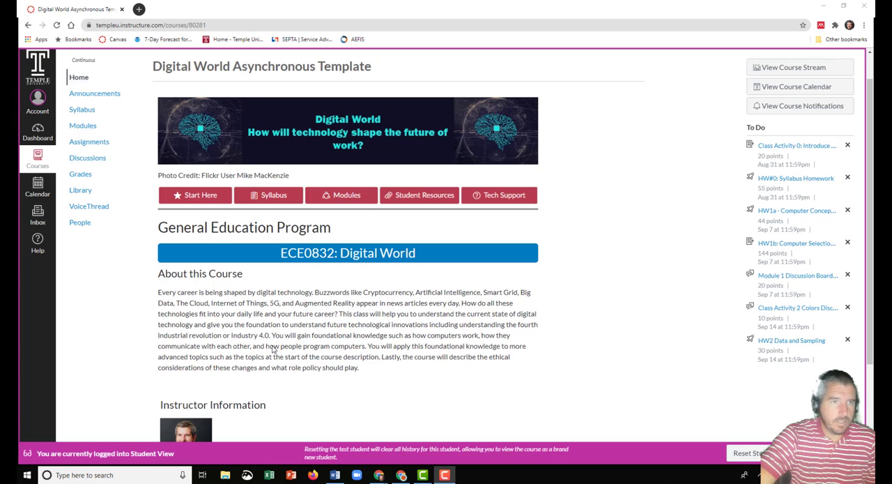
pyautogui.moveTo(223, 304)
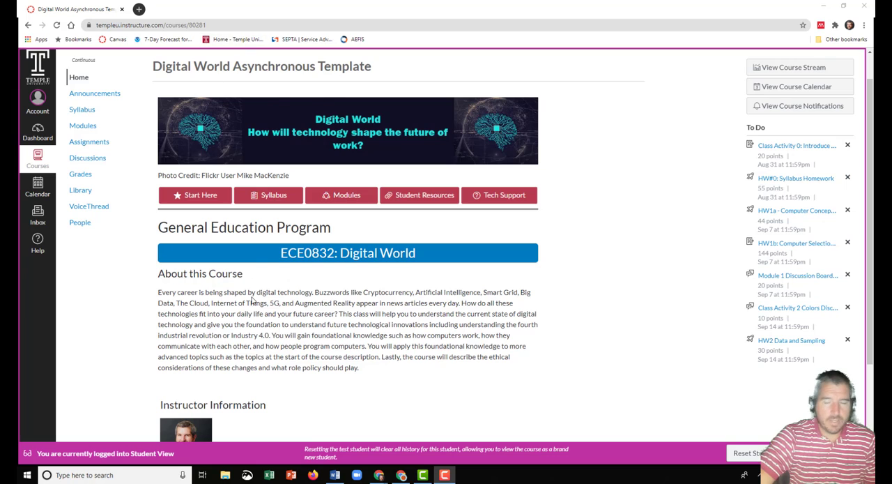
pyautogui.moveTo(195, 311)
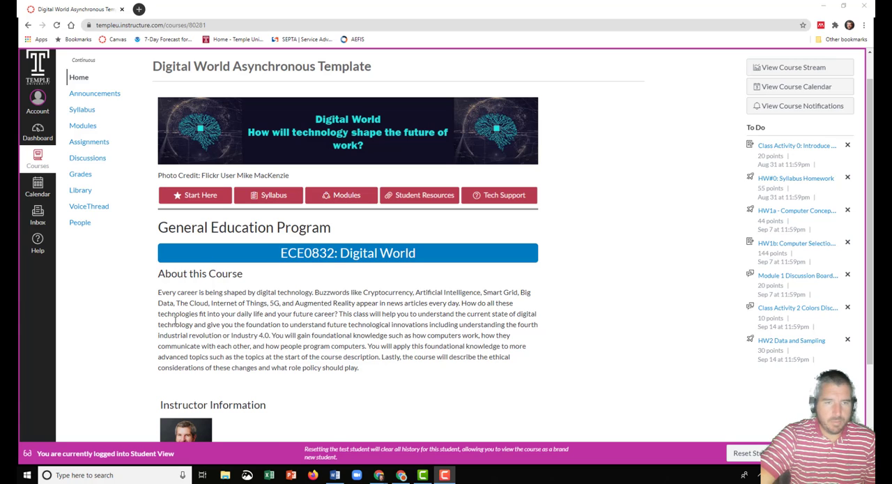
# - Open the Digital World syllabus and read through its grade weights and Course Summary due dates
pyautogui.scroll(-3)
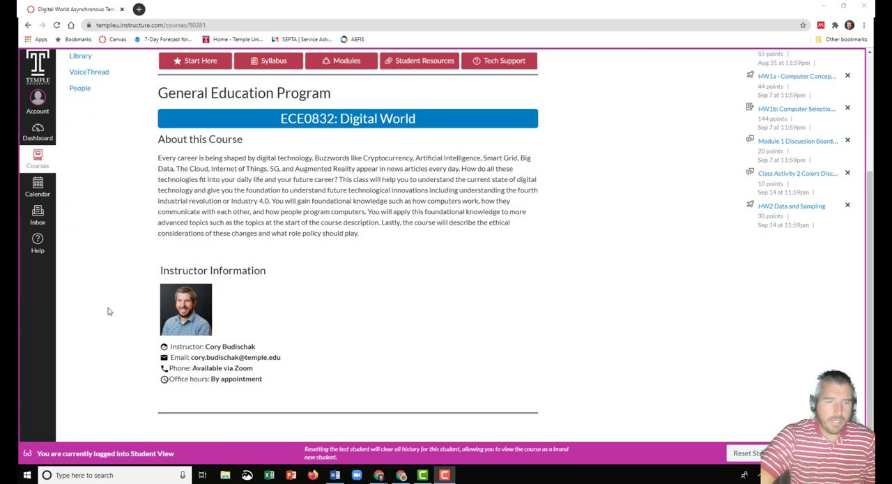
pyautogui.moveTo(187, 374)
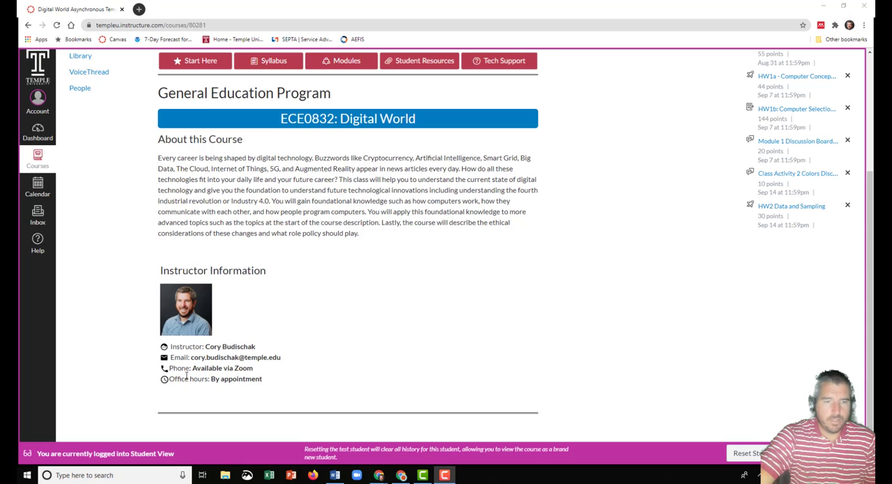
pyautogui.scroll(3)
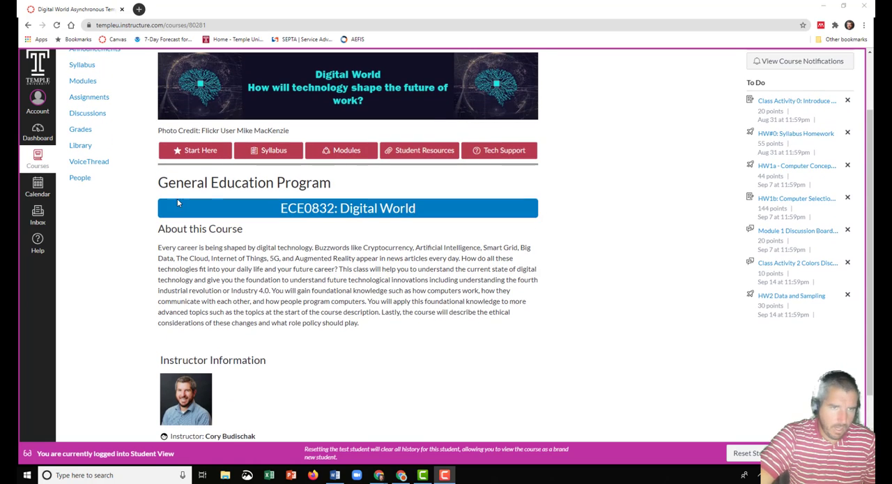
pyautogui.moveTo(201, 151)
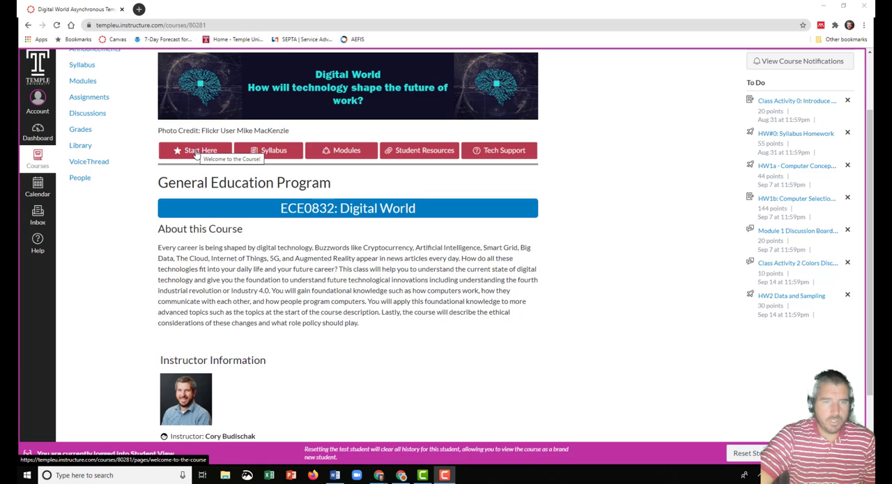
pyautogui.moveTo(268, 150)
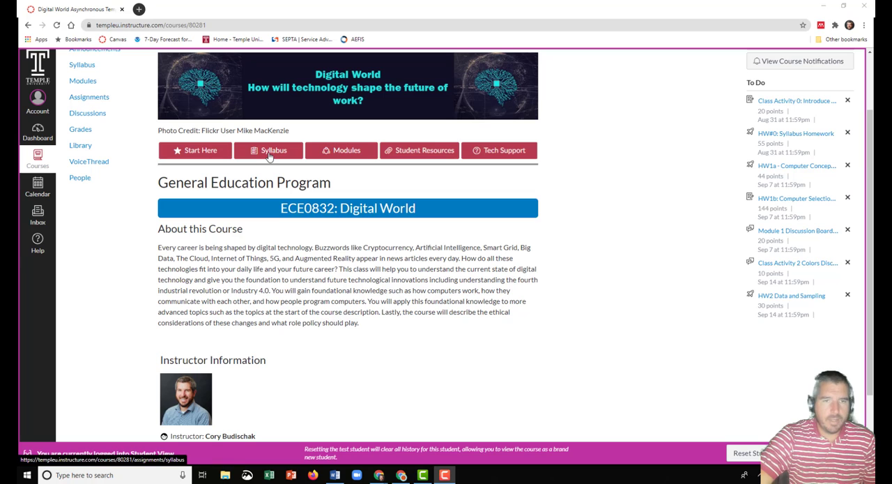
pyautogui.click(268, 150)
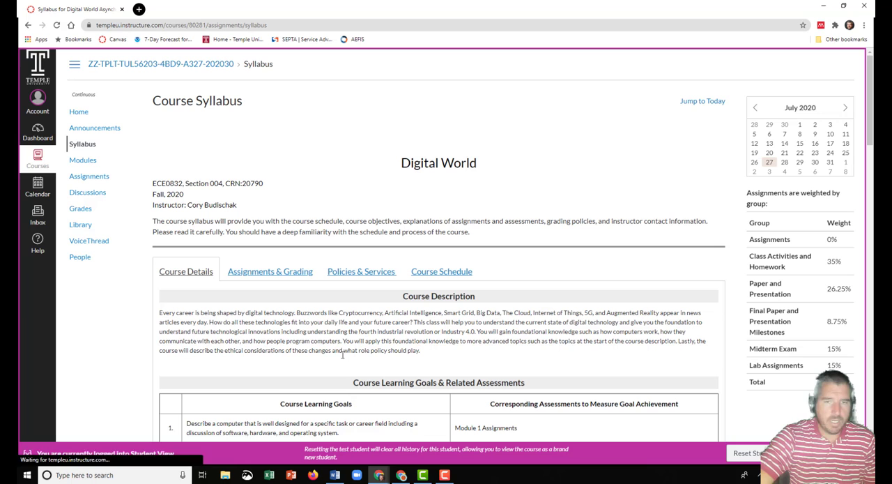
pyautogui.scroll(-3)
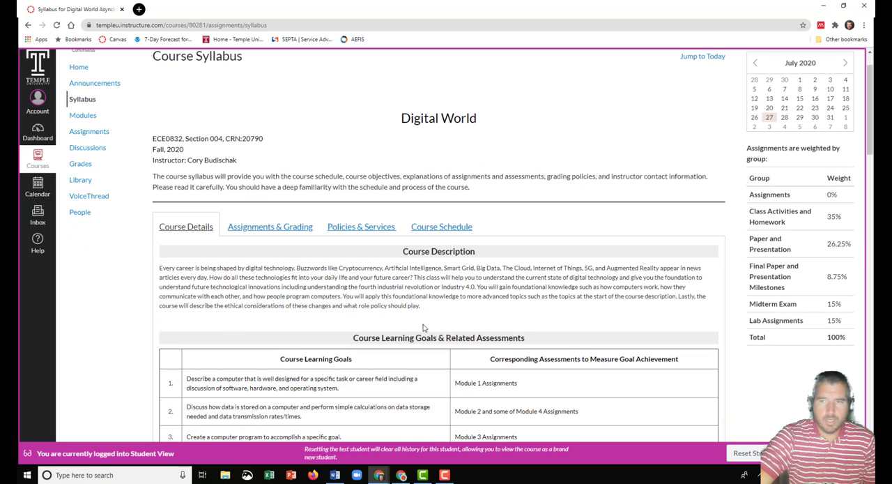
pyautogui.moveTo(161, 255)
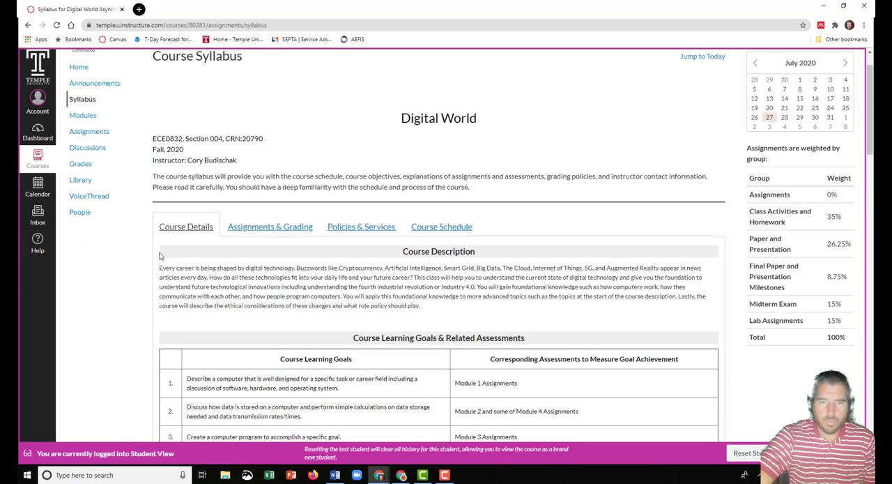
pyautogui.scroll(-3)
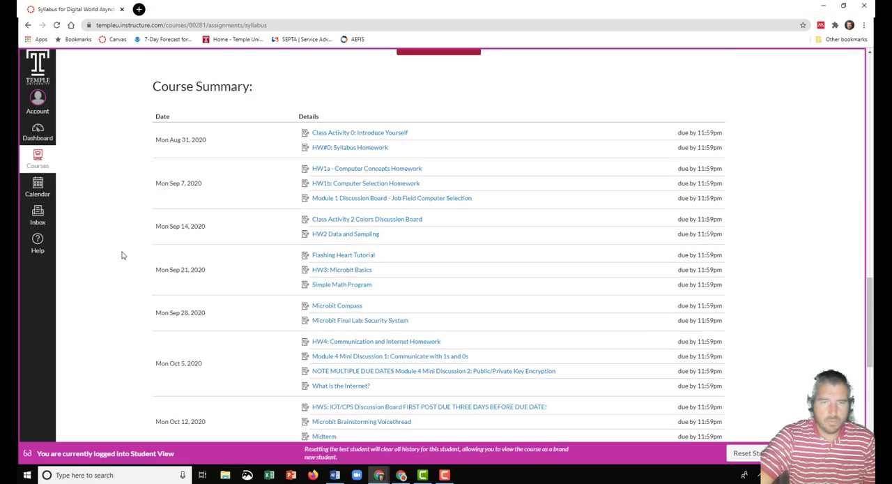
pyautogui.moveTo(206, 140)
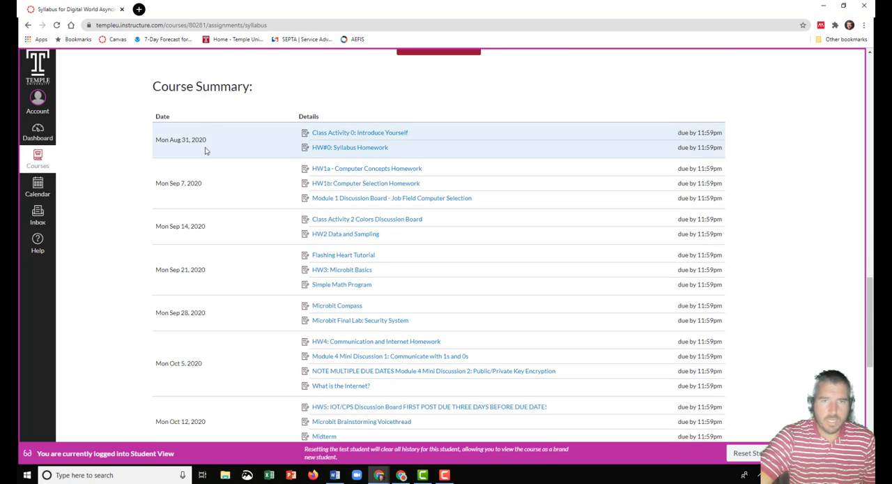
pyautogui.moveTo(192, 312)
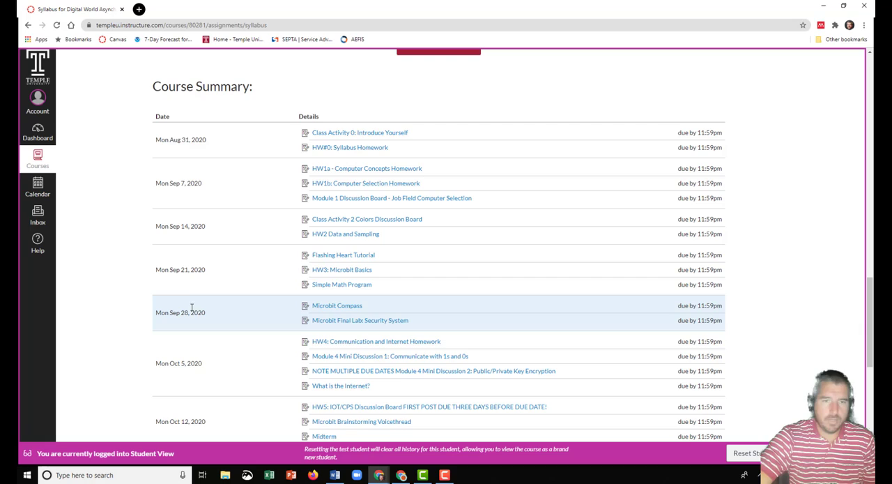
pyautogui.moveTo(185, 321)
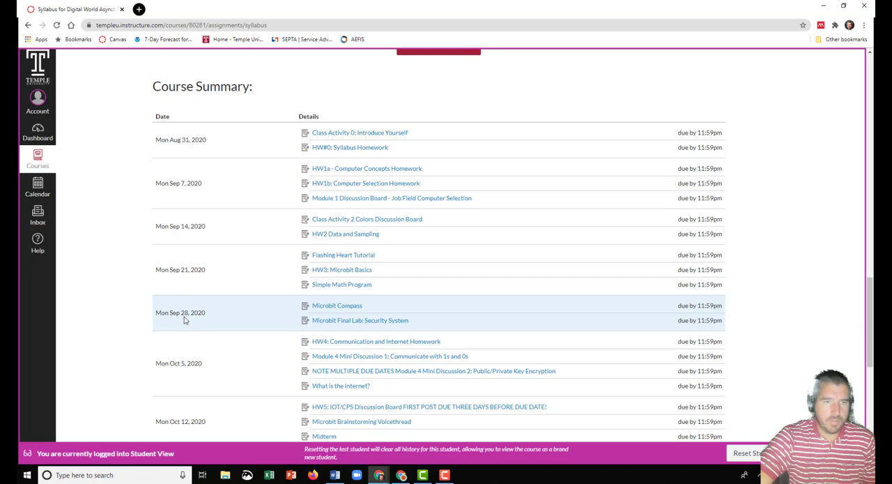
pyautogui.scroll(3)
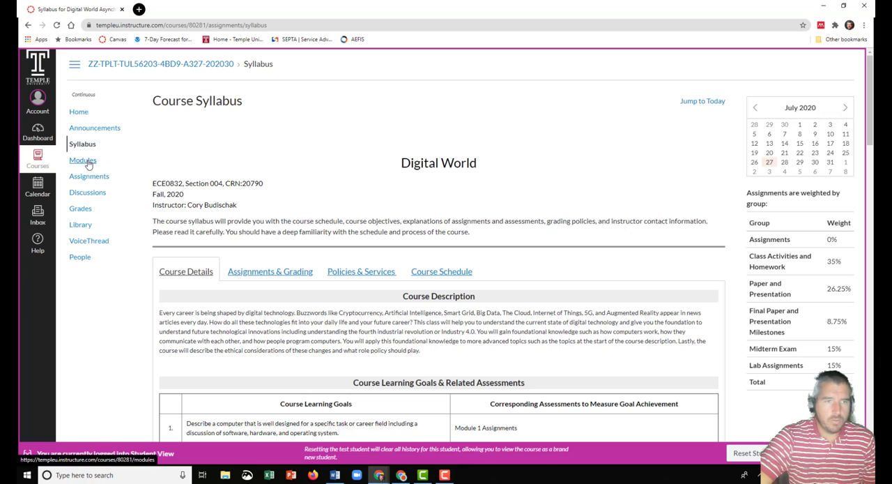
# - Go to the course Modules page and browse down to Module 0 - Course Introduction
pyautogui.click(82, 161)
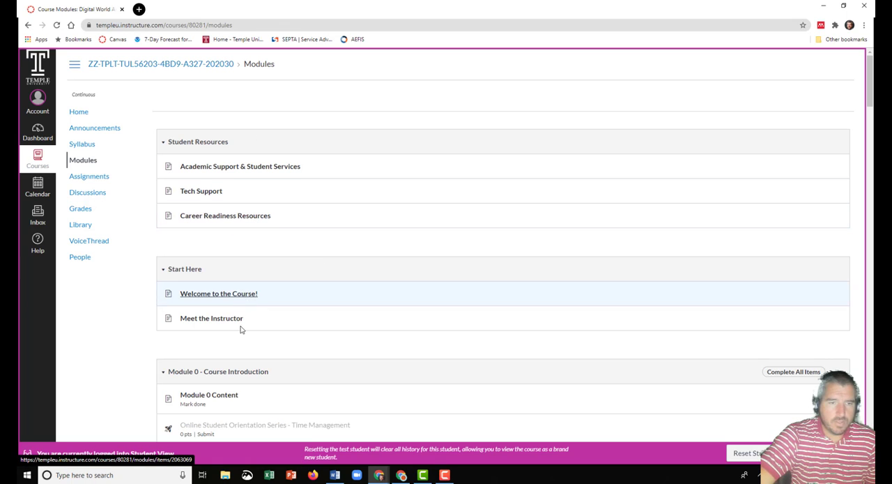
pyautogui.moveTo(341, 298)
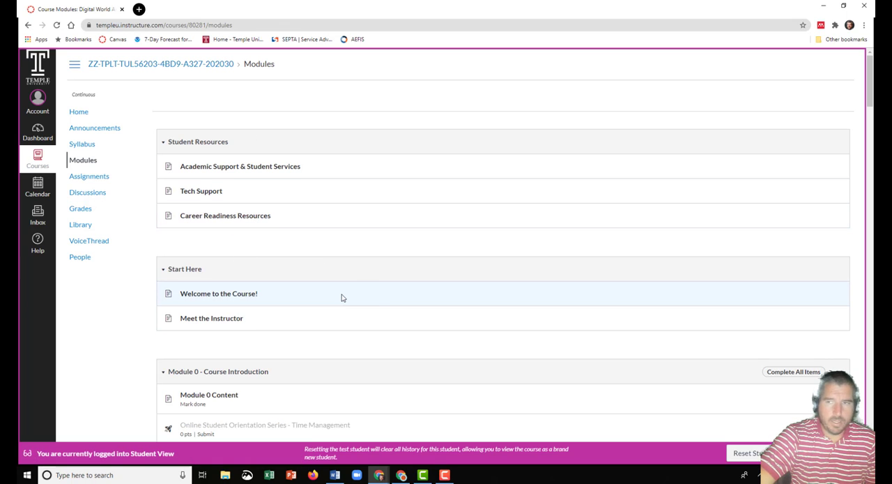
pyautogui.scroll(-3)
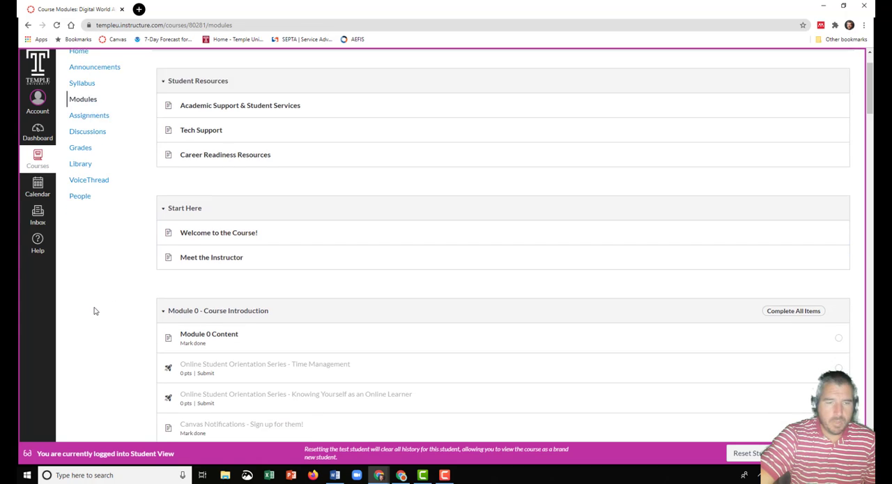
pyautogui.scroll(-3)
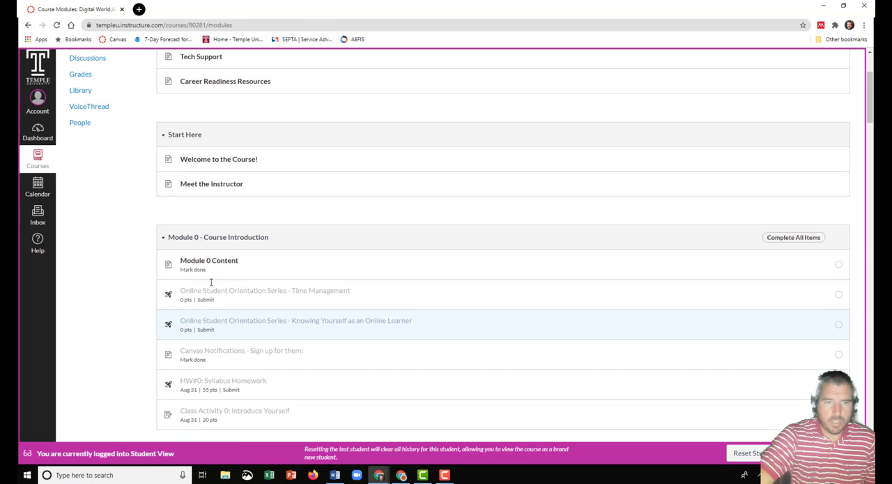
pyautogui.scroll(-3)
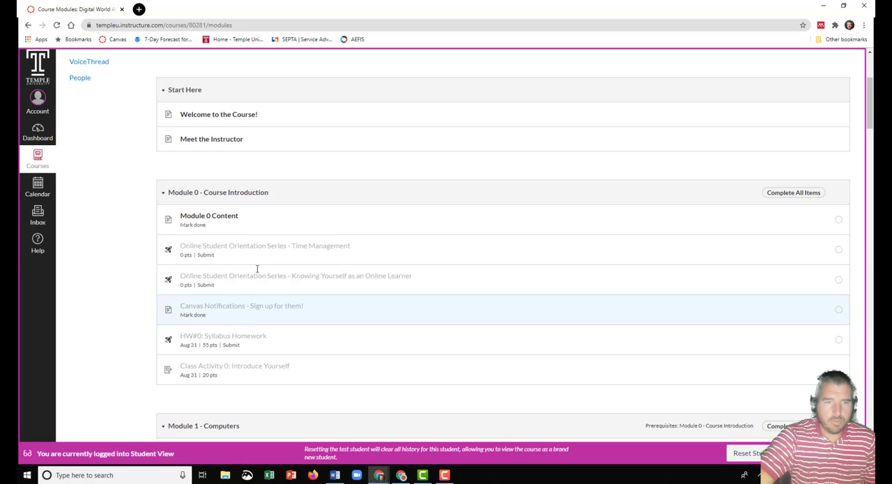
pyautogui.moveTo(179, 360)
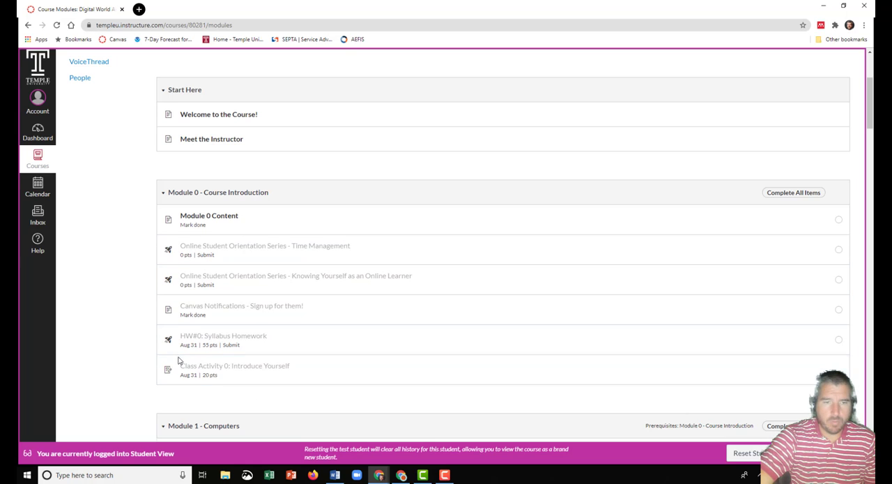
pyautogui.moveTo(155, 333)
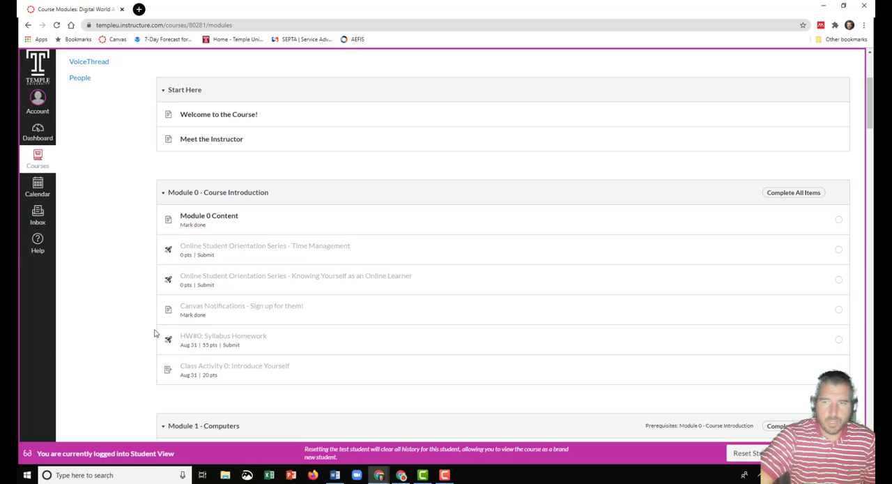
pyautogui.moveTo(209, 214)
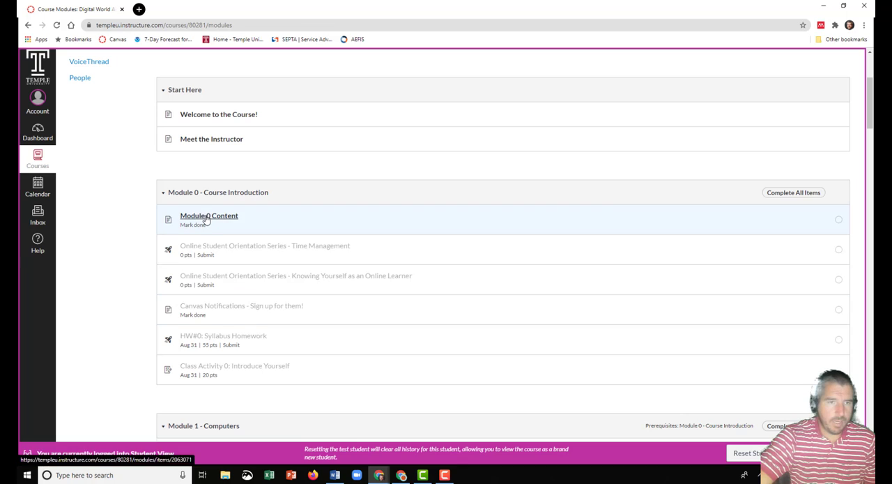
# - Open Module 0 Content and look through its introduction video and self-introduction questions
pyautogui.click(209, 215)
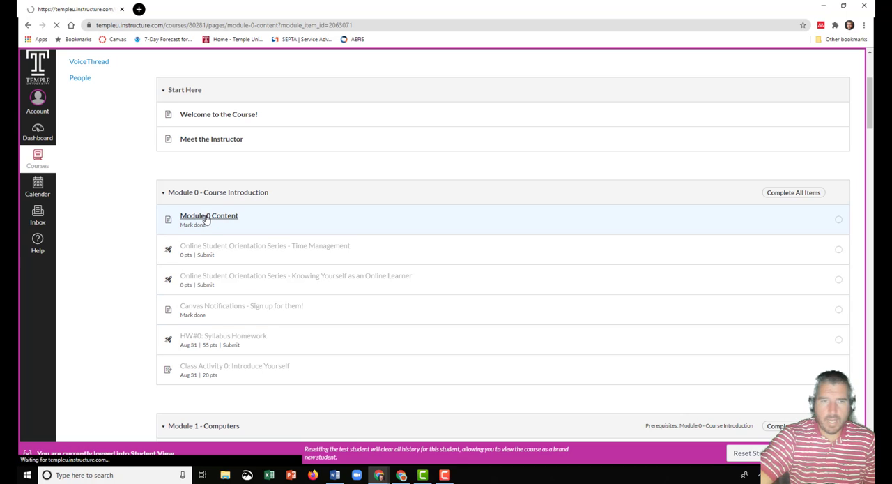
pyautogui.click(209, 215)
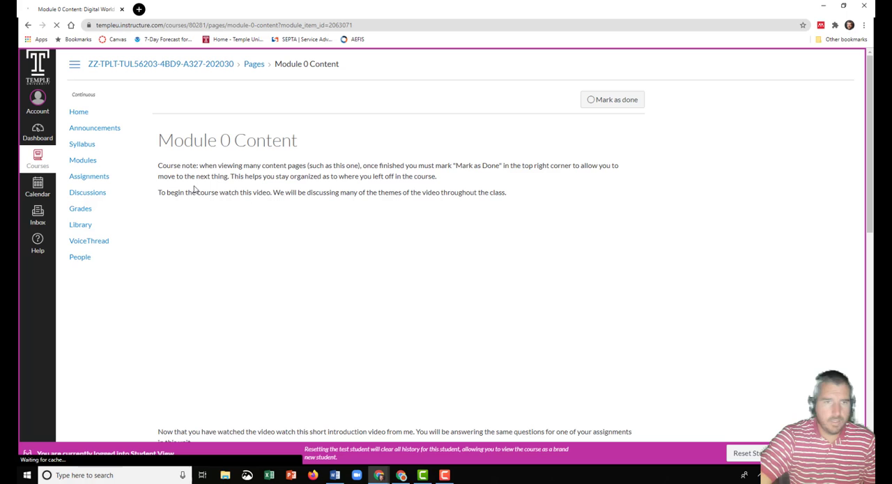
pyautogui.scroll(-3)
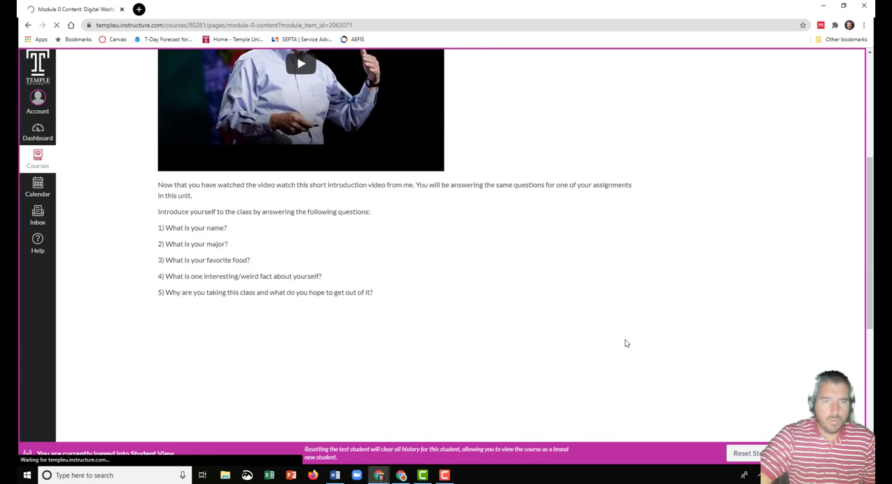
pyautogui.scroll(-3)
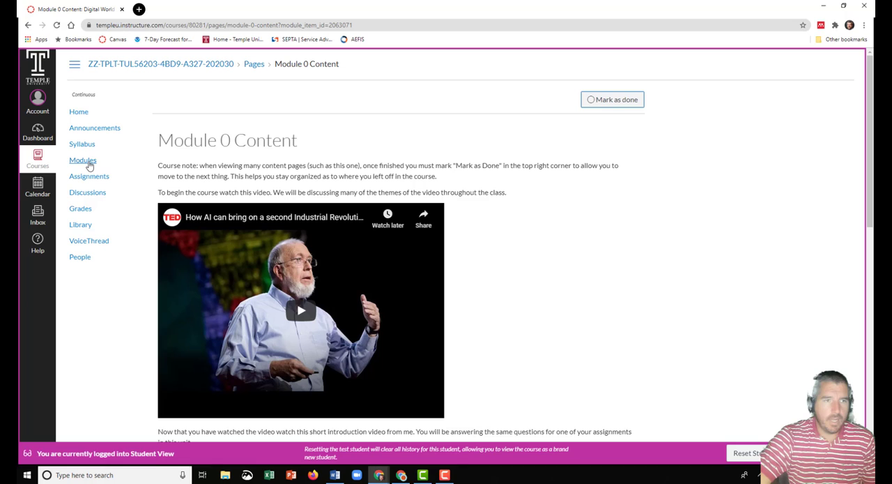
# - Return to Modules and open the Online Student Orientation Series - Time Management item
pyautogui.click(83, 159)
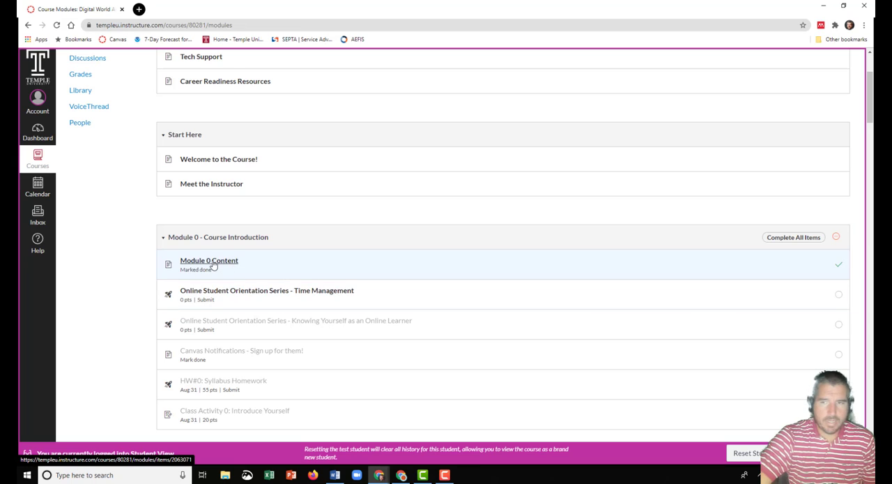
pyautogui.moveTo(839, 266)
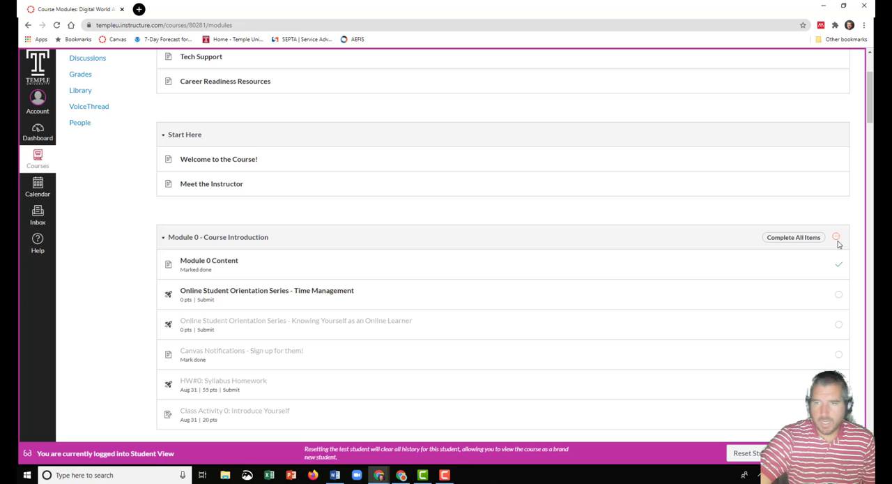
pyautogui.moveTo(840, 238)
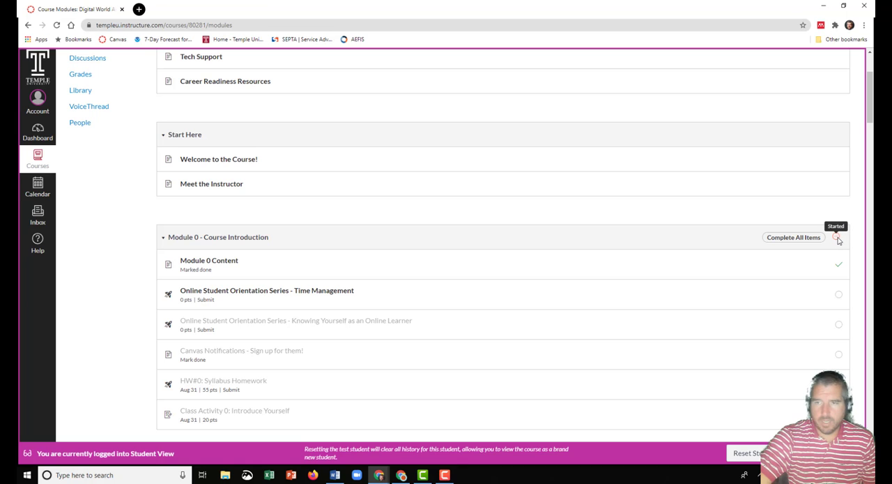
pyautogui.scroll(-3)
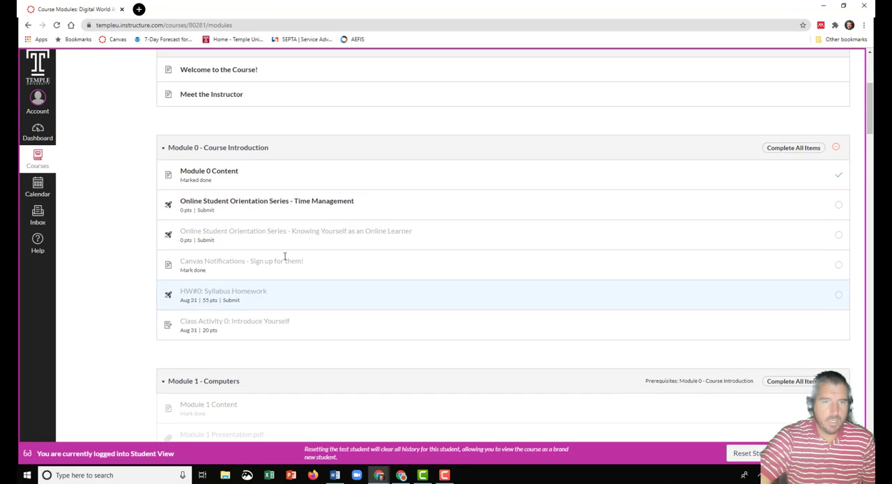
pyautogui.click(268, 201)
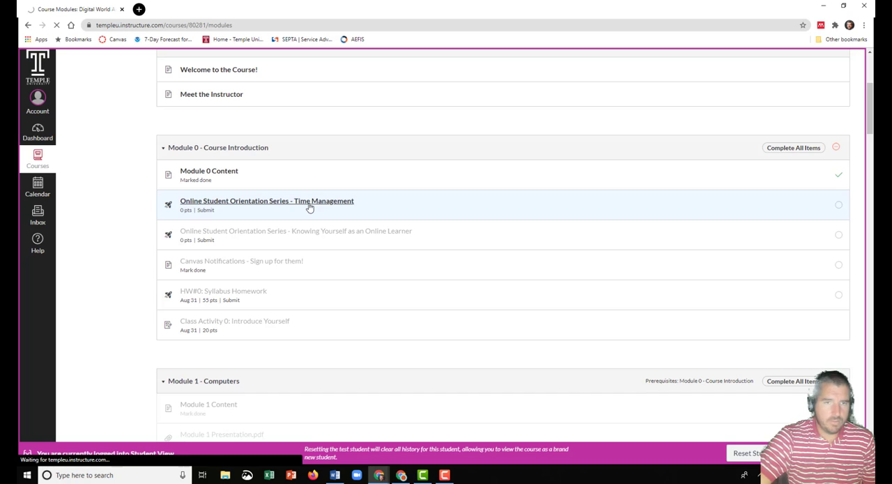
# - View the Time Management Activity page with its instructions and embedded video
pyautogui.click(266, 201)
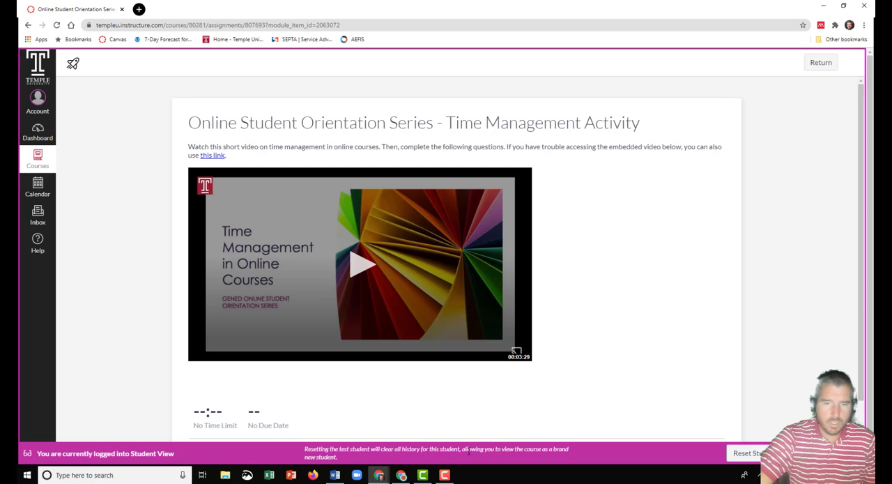
pyautogui.moveTo(563, 365)
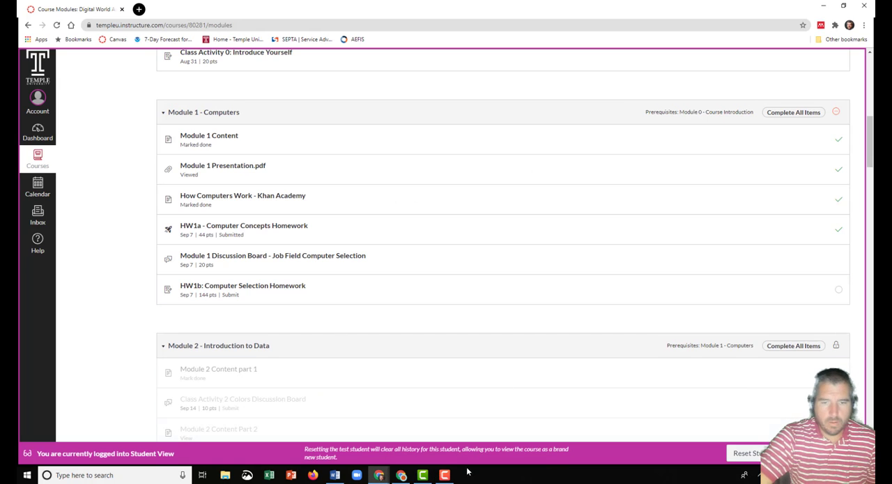
# - Open the Module 1 Discussion Board - Job Field Computer Selection
pyautogui.click(445, 474)
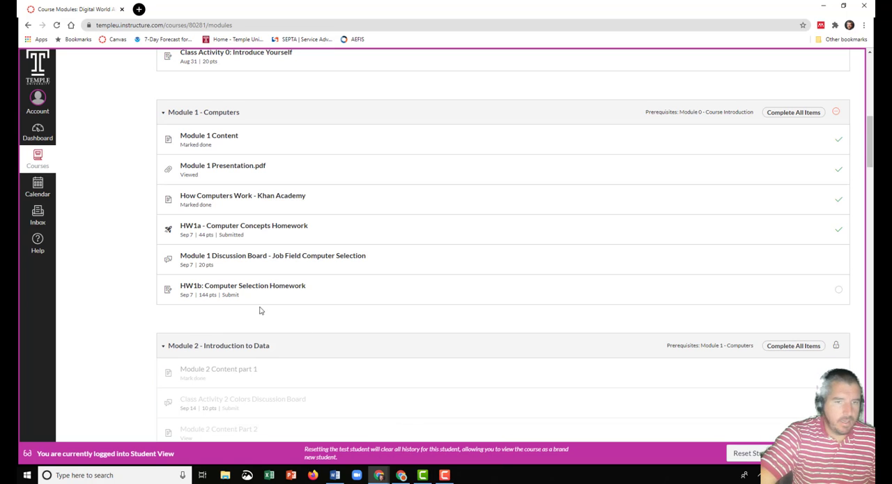
pyautogui.moveTo(230, 356)
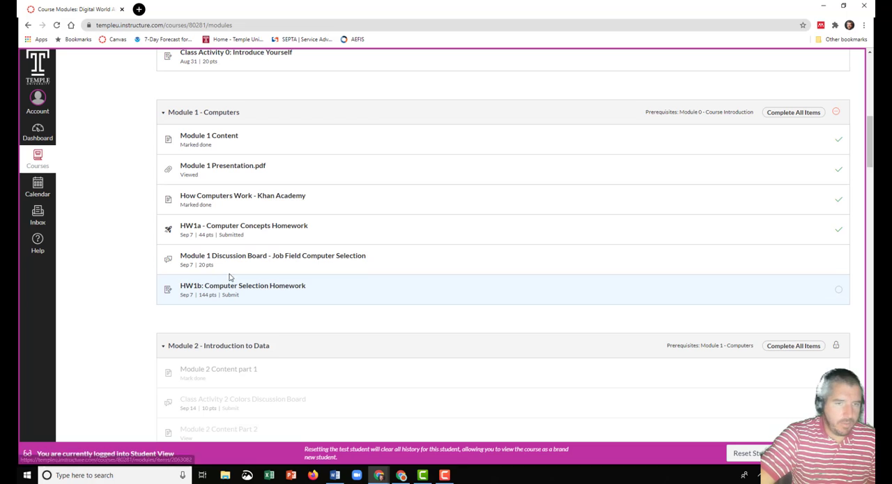
pyautogui.click(273, 255)
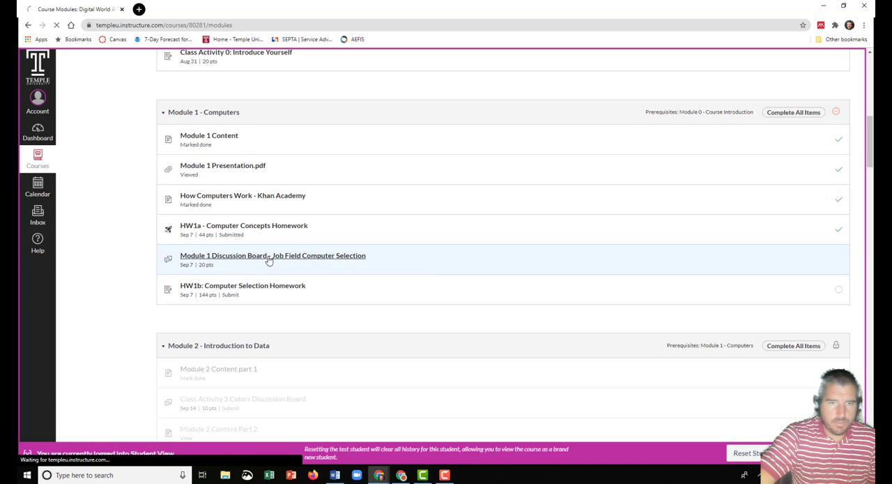
pyautogui.click(273, 256)
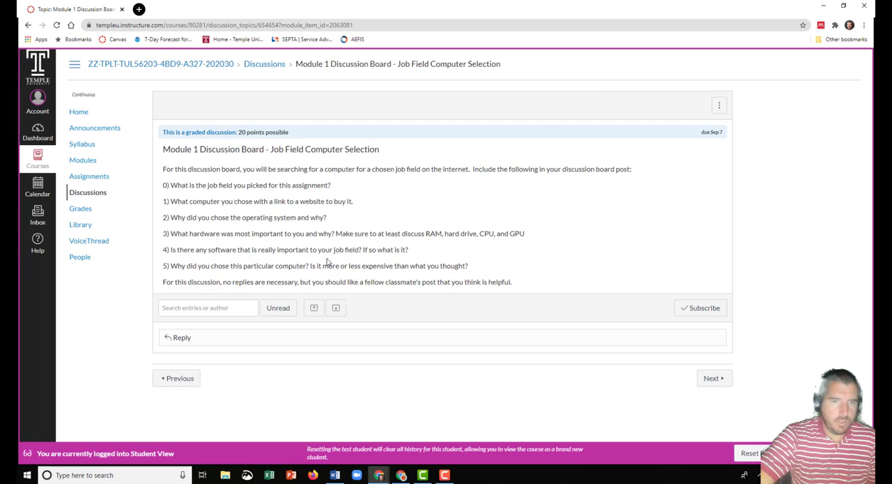
pyautogui.moveTo(643, 212)
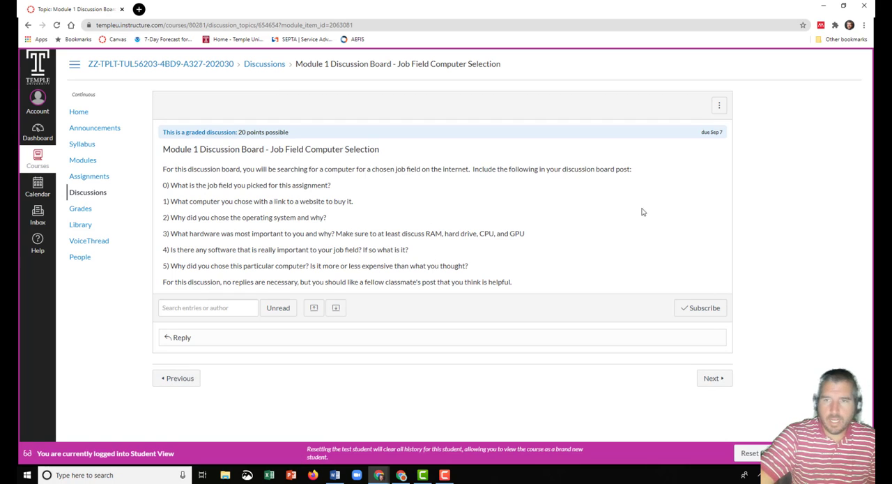
# - Review the discussion's 20-point grading rubric, then continue to HW1b: Computer Selection Homework
pyautogui.click(719, 106)
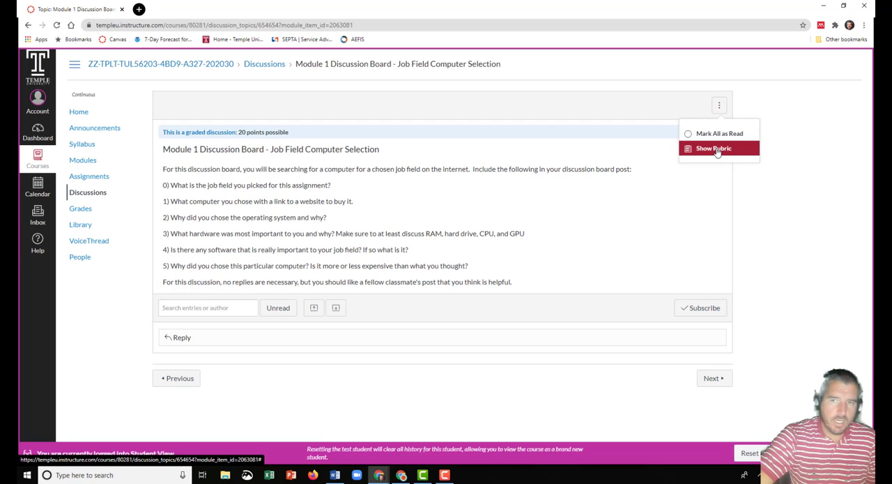
pyautogui.click(712, 148)
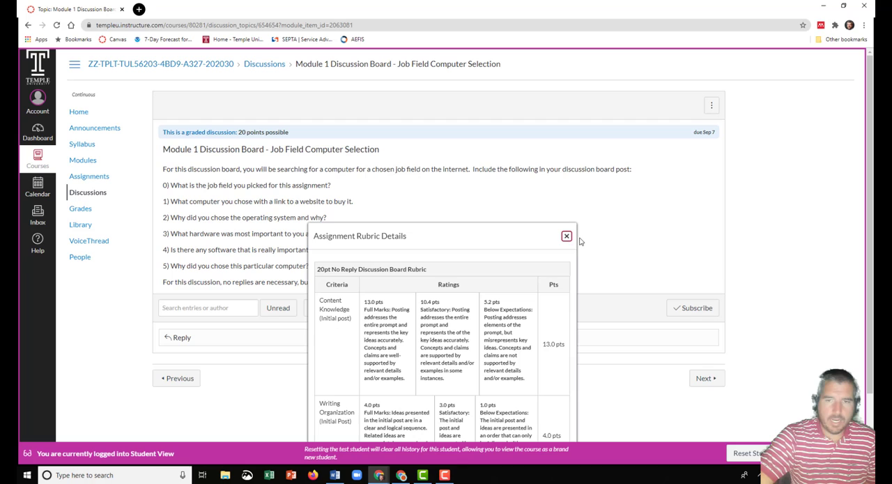
pyautogui.moveTo(566, 237)
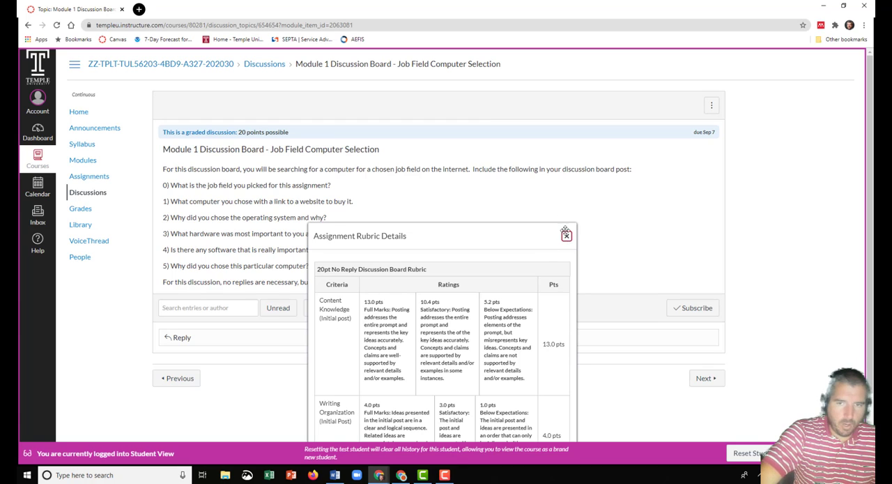
pyautogui.moveTo(563, 229)
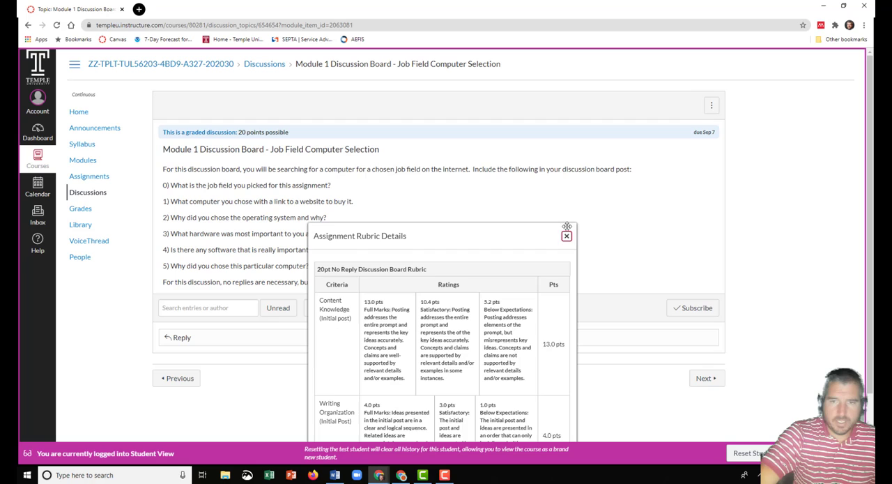
pyautogui.click(566, 234)
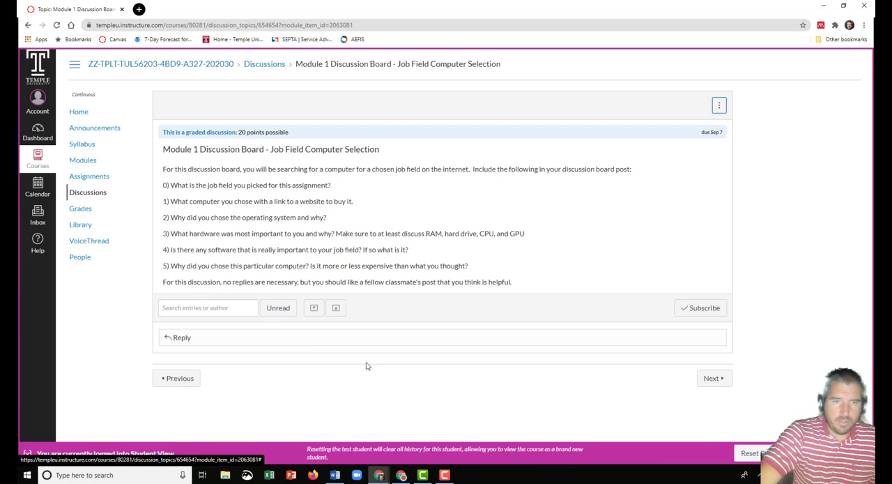
pyautogui.moveTo(444, 204)
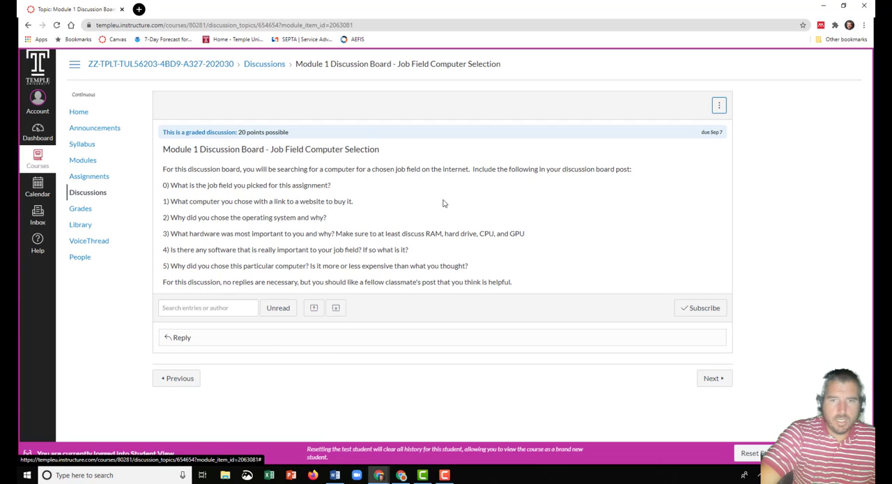
pyautogui.moveTo(731, 403)
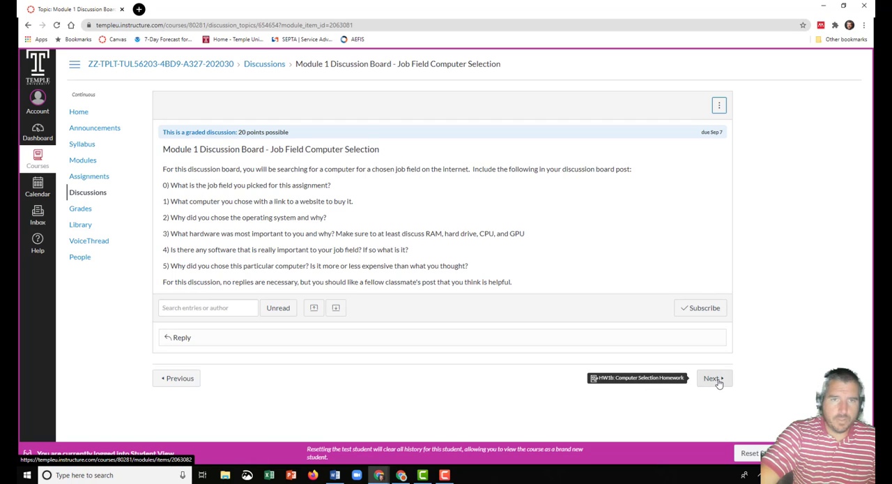
pyautogui.click(711, 378)
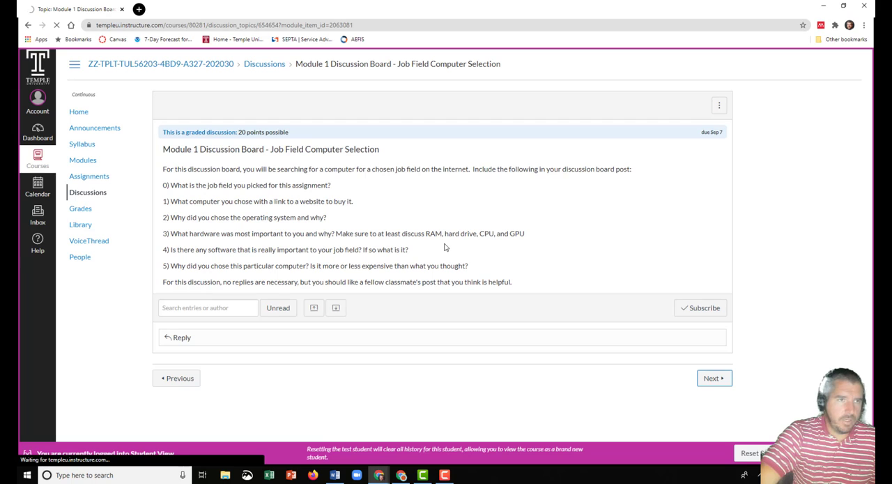
# - Read the HW1b prompt, client table and rubric, then start a submission
pyautogui.click(714, 378)
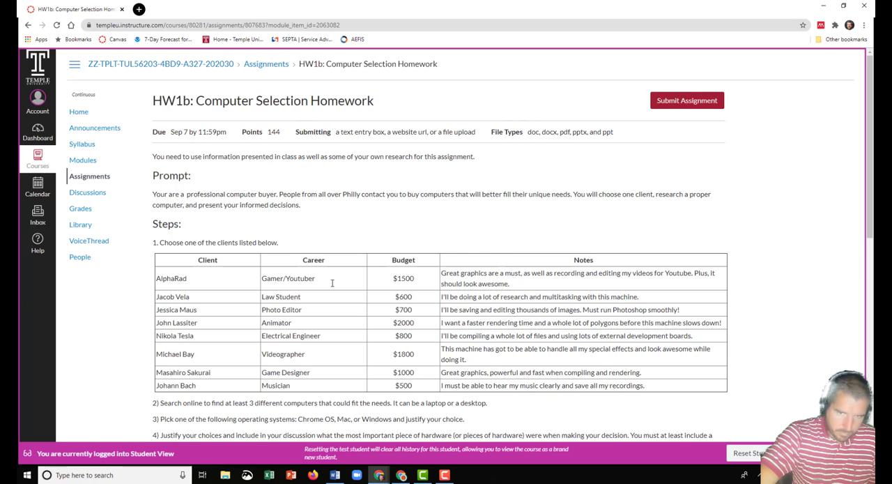
pyautogui.scroll(-3)
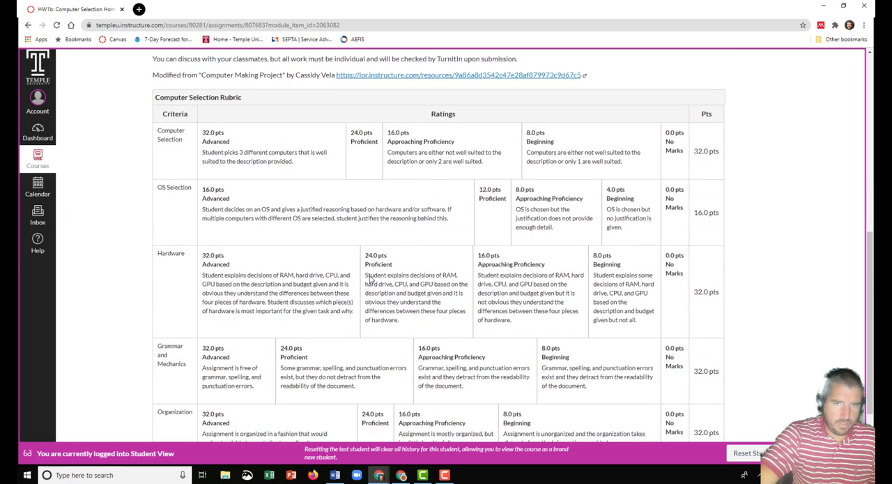
pyautogui.scroll(3)
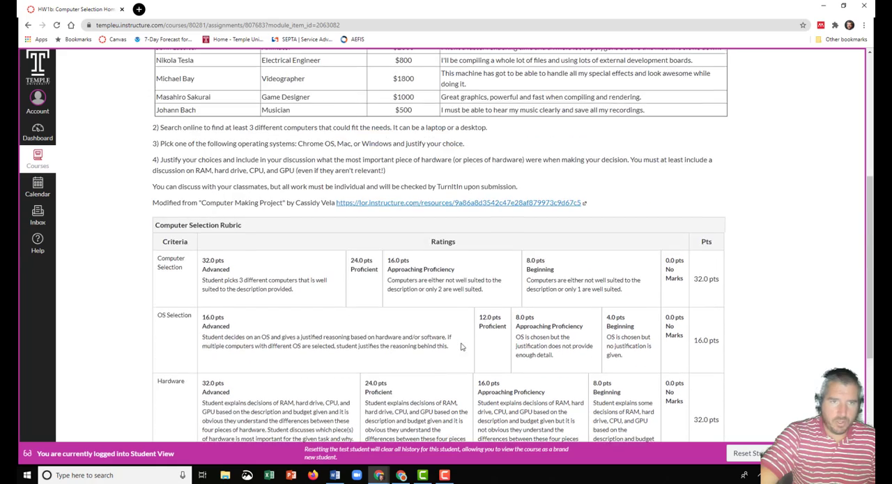
pyautogui.scroll(3)
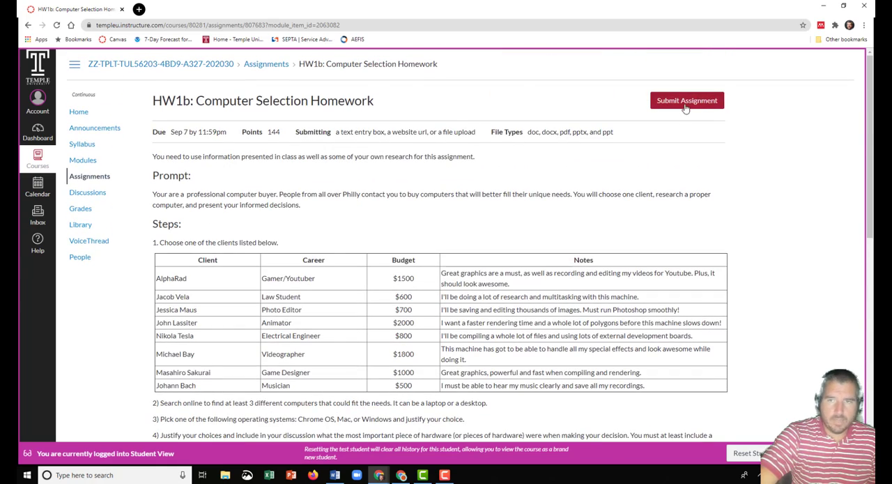
pyautogui.click(686, 101)
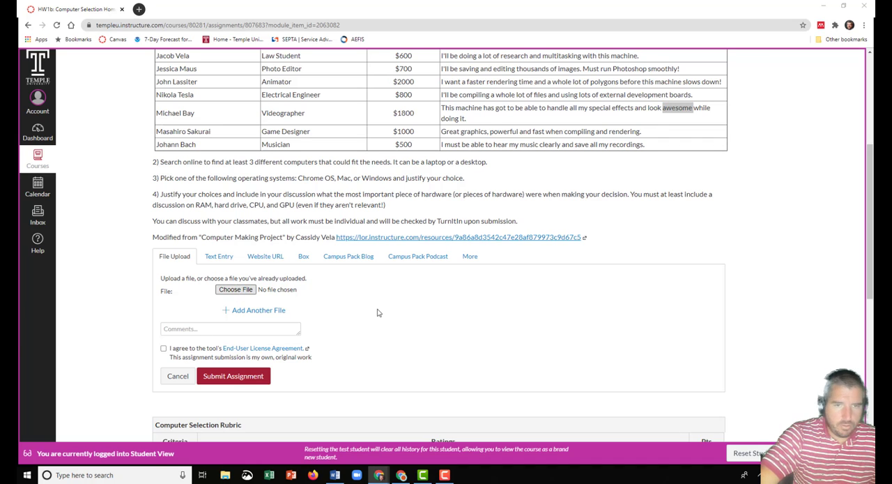
# - Attach Sample Resume.docx, accept the license agreement and submit the homework
pyautogui.click(235, 290)
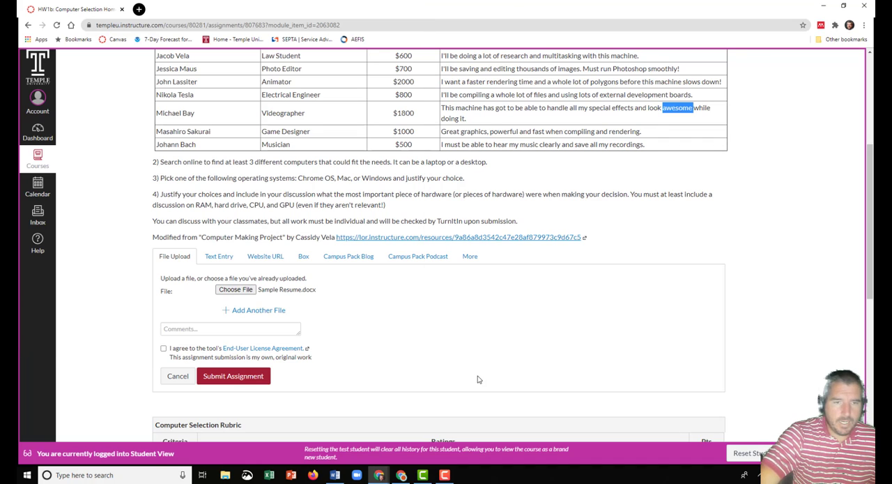
pyautogui.moveTo(353, 388)
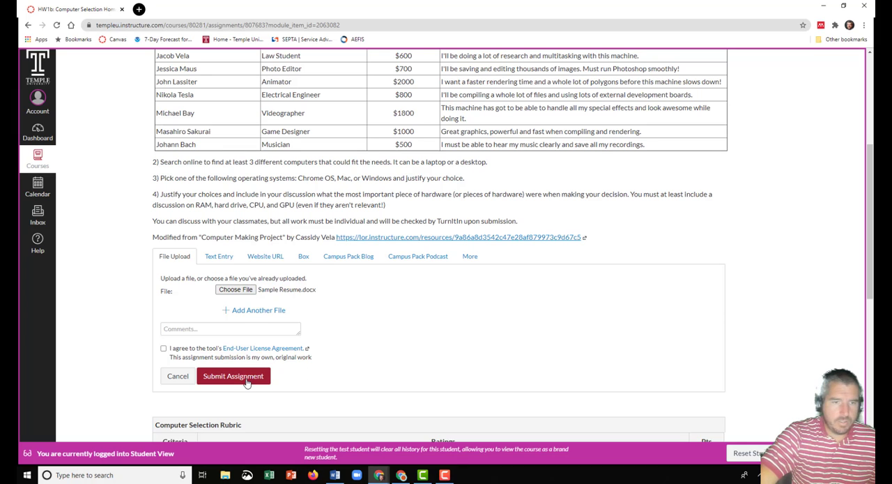
pyautogui.click(164, 347)
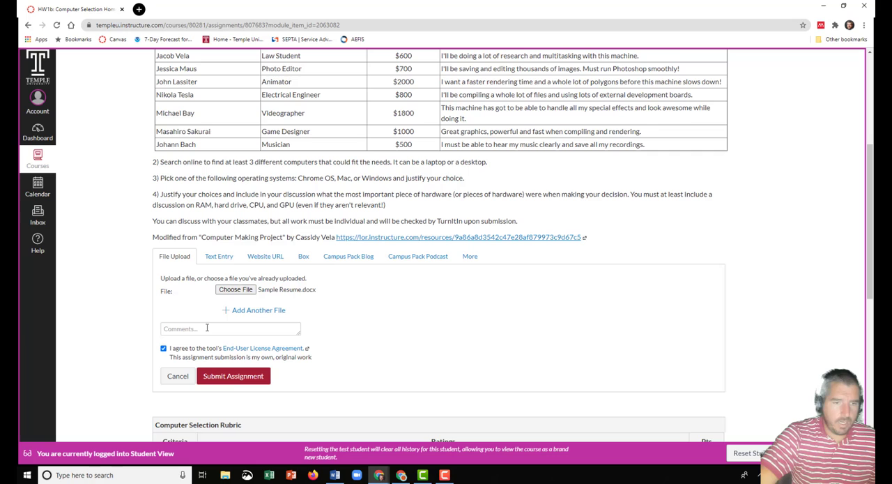
pyautogui.moveTo(233, 376)
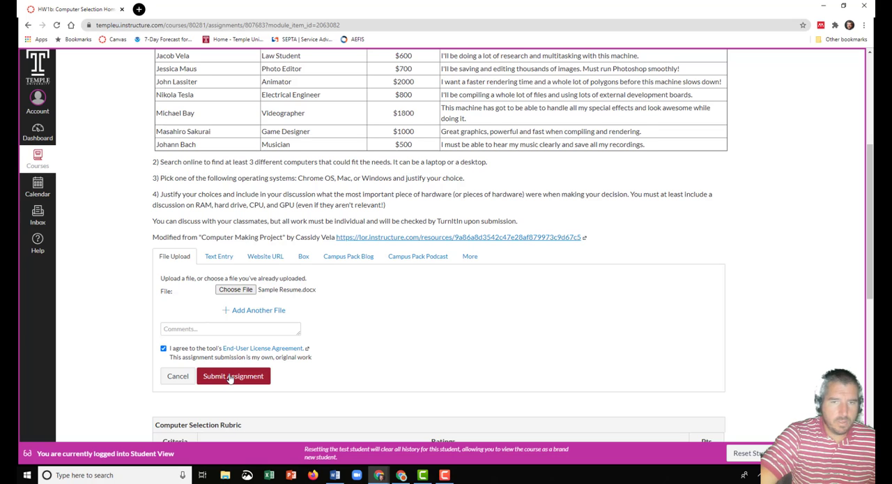
pyautogui.click(233, 377)
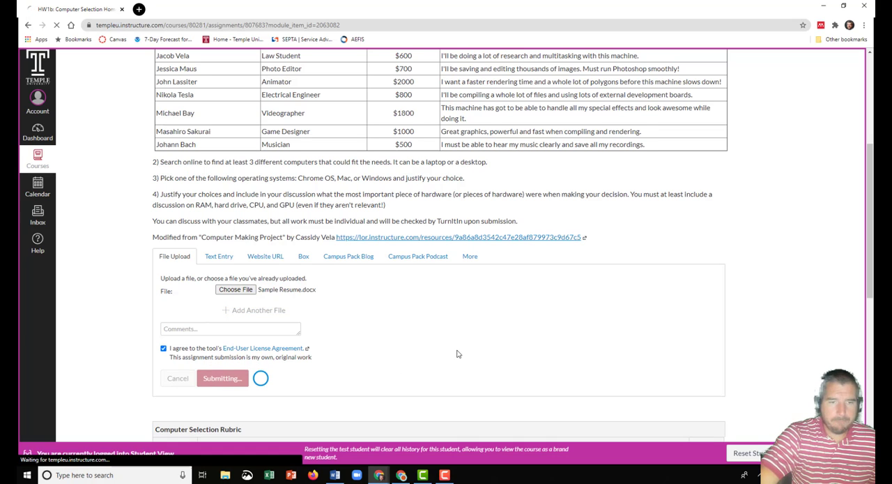
pyautogui.click(222, 378)
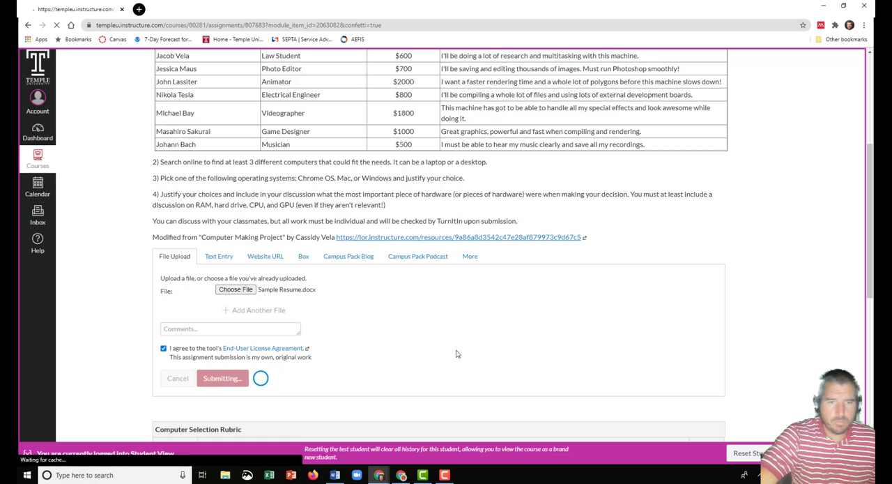
pyautogui.click(221, 378)
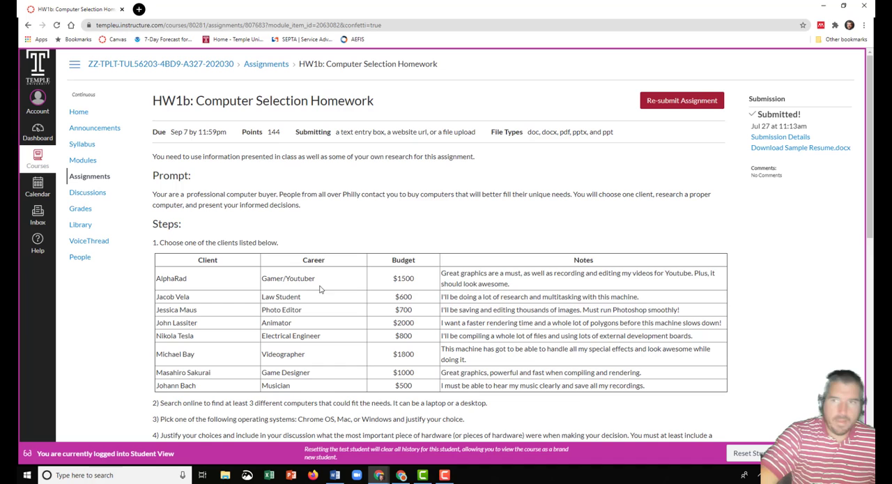
pyautogui.moveTo(477, 187)
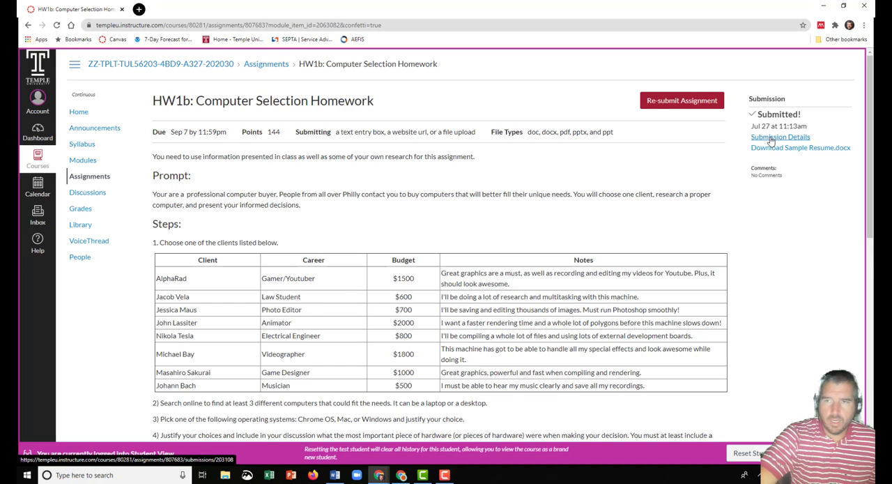
pyautogui.moveTo(778, 139)
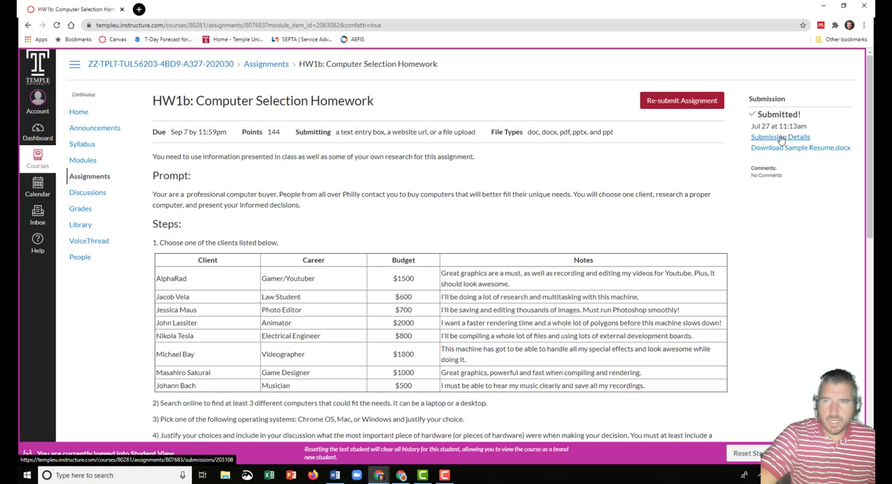
pyautogui.moveTo(639, 217)
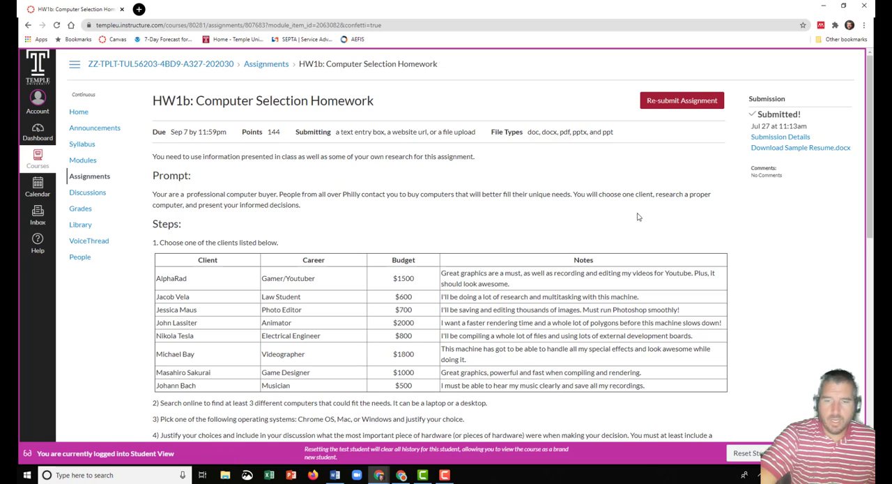
pyautogui.moveTo(399, 321)
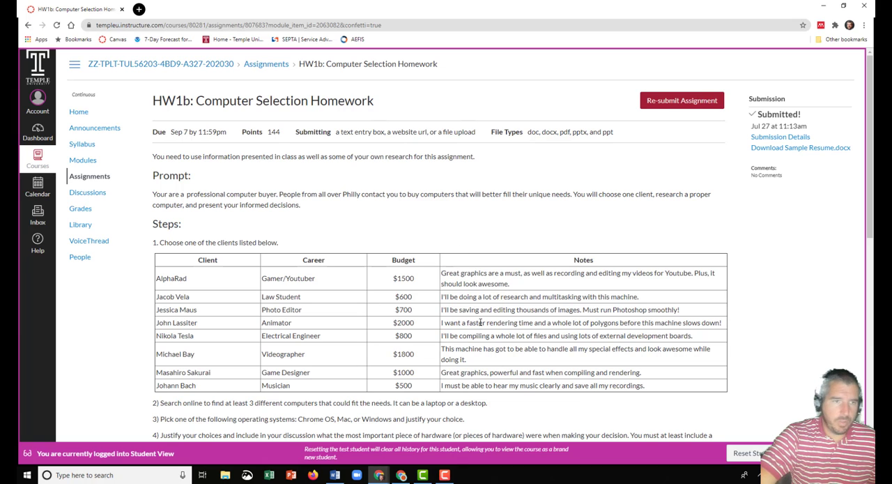
# - Go back to the Digital World course home page via the breadcrumb
pyautogui.click(445, 474)
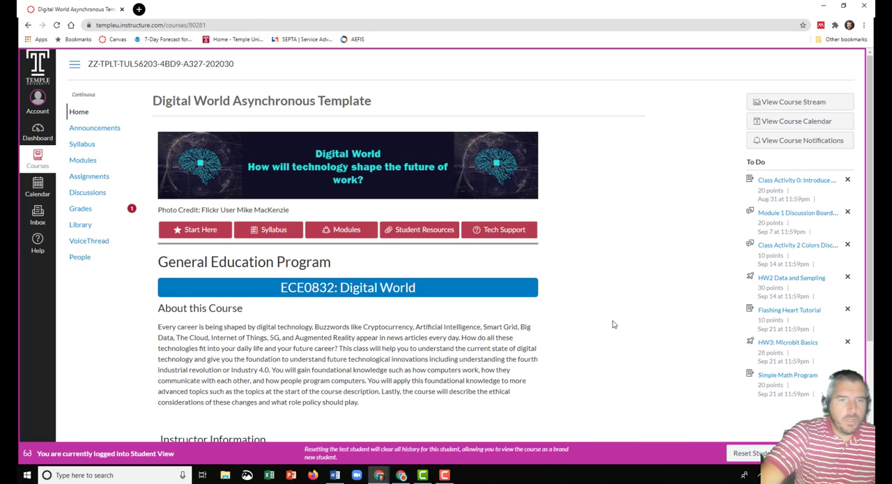
pyautogui.moveTo(201, 329)
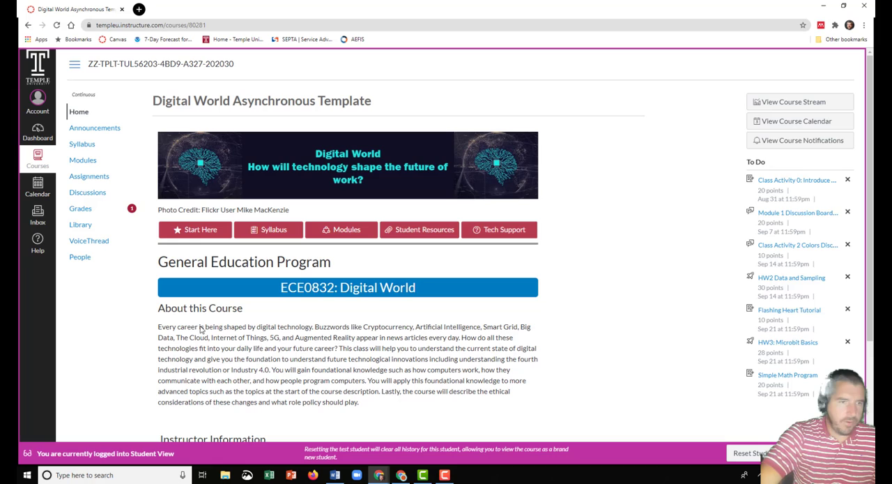
# - Open the student's Grades page showing HW1b scored 55.56%
pyautogui.click(81, 209)
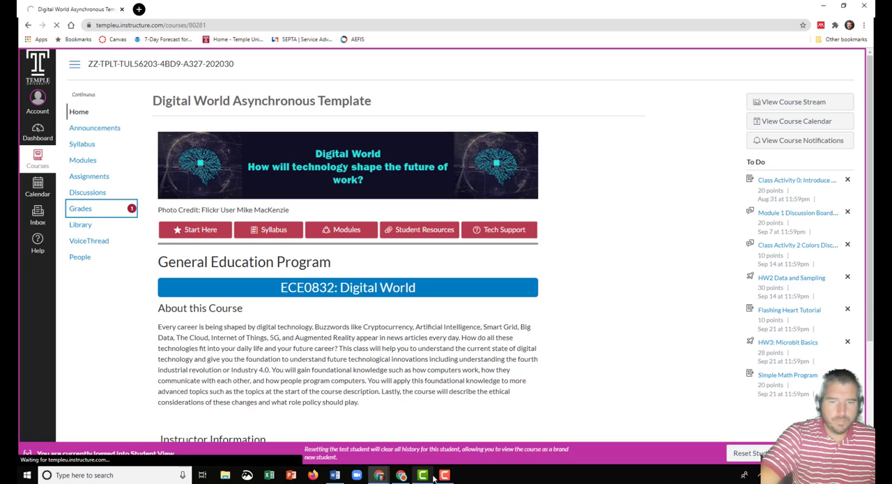
pyautogui.moveTo(593, 365)
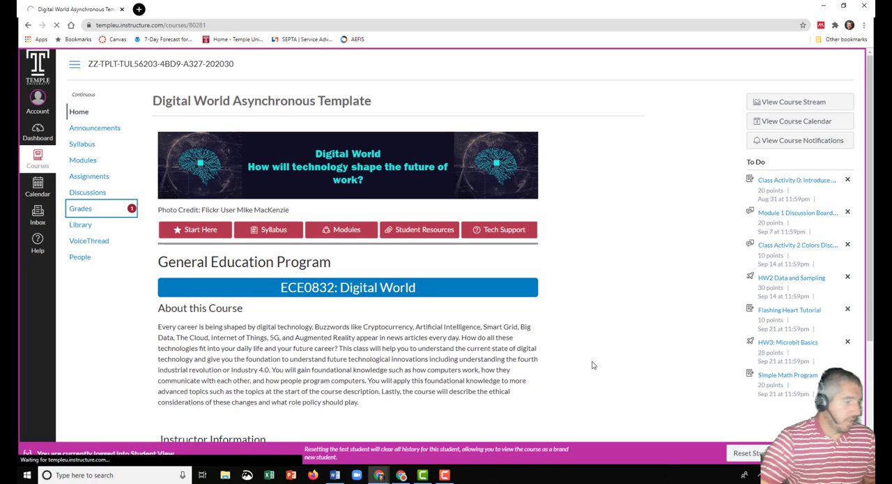
pyautogui.click(81, 210)
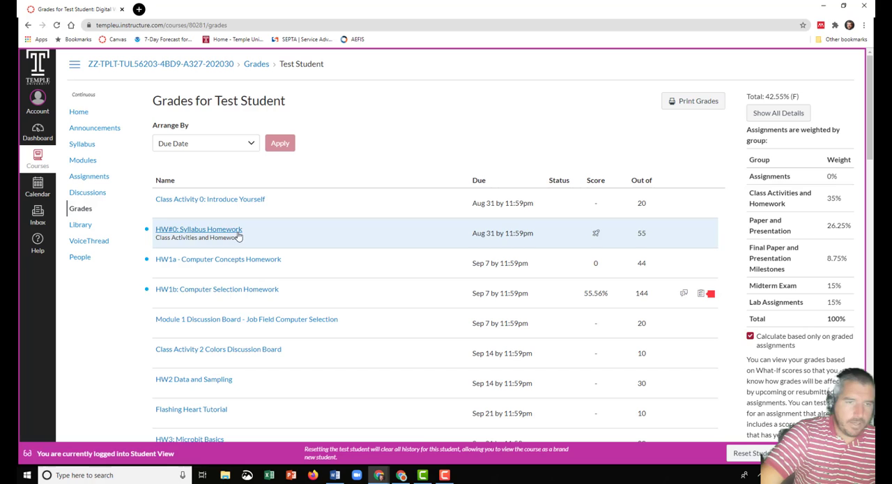
pyautogui.moveTo(148, 256)
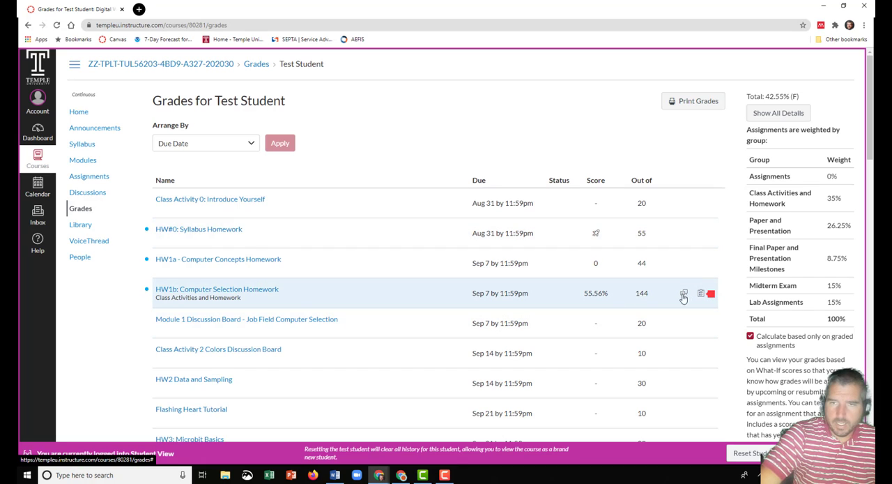
pyautogui.moveTo(248, 292)
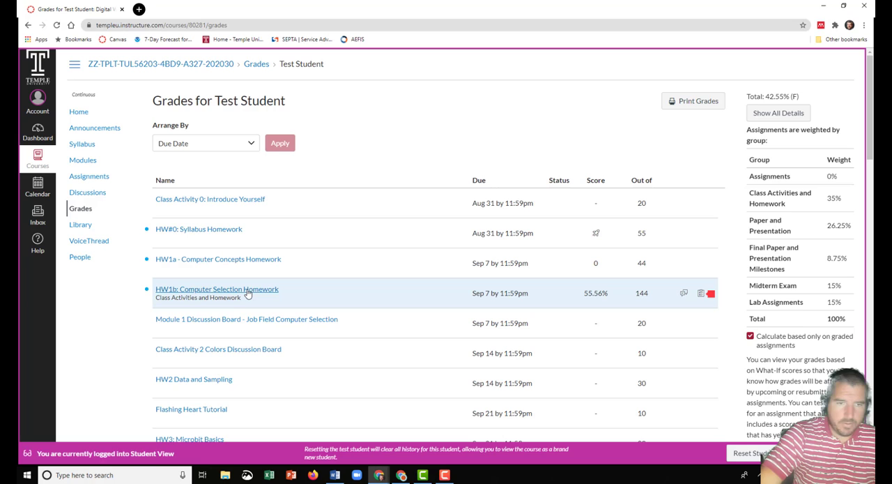
# - Open the HW1b: Computer Selection Homework submission details from the Grades list
pyautogui.click(218, 289)
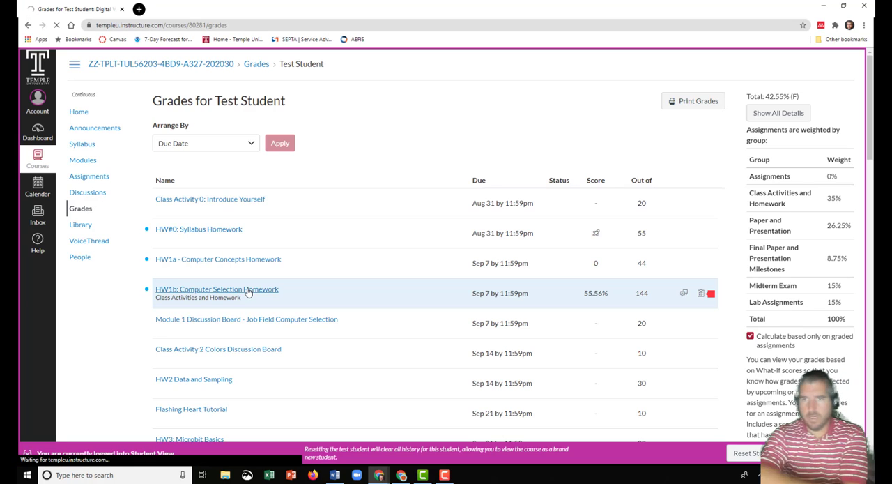
pyautogui.click(217, 289)
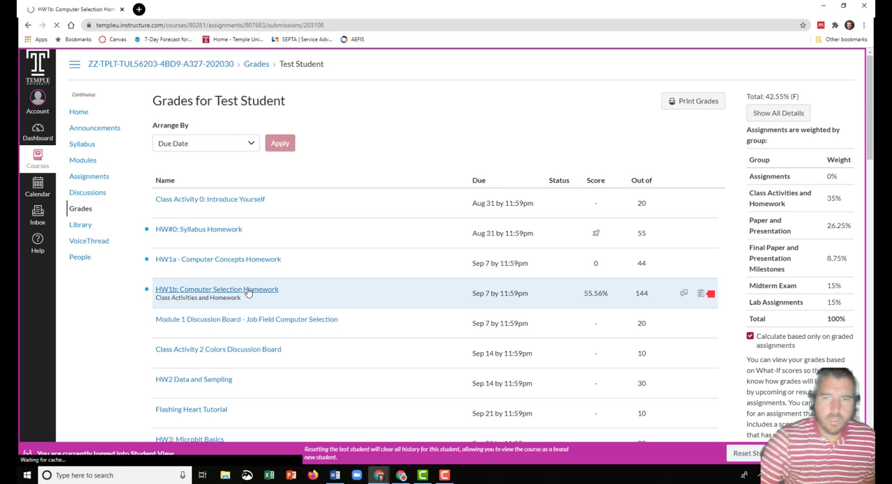
pyautogui.click(218, 288)
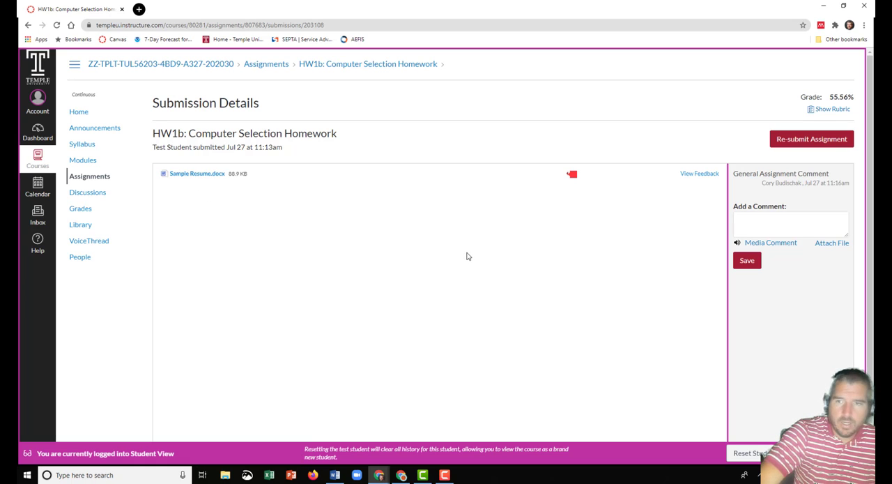
pyautogui.moveTo(483, 240)
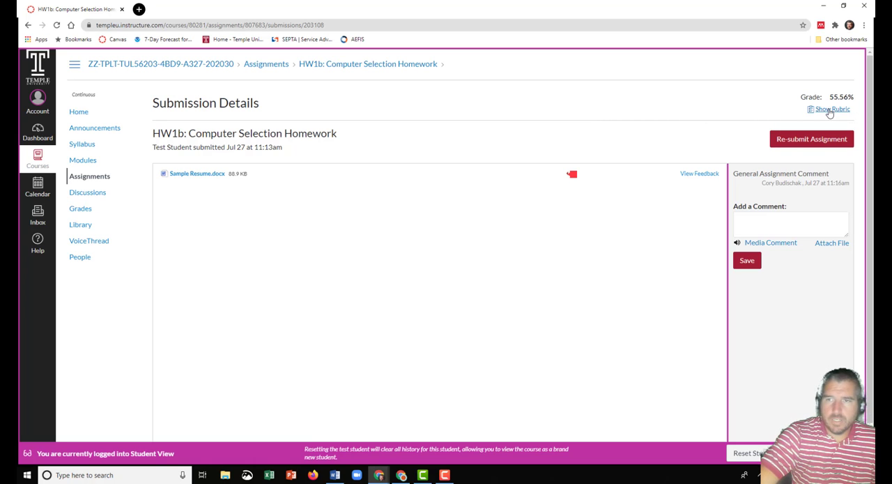
# - Show the HW1b rubric and review its scored criteria, ratings and the Computer Selection comment
pyautogui.click(831, 109)
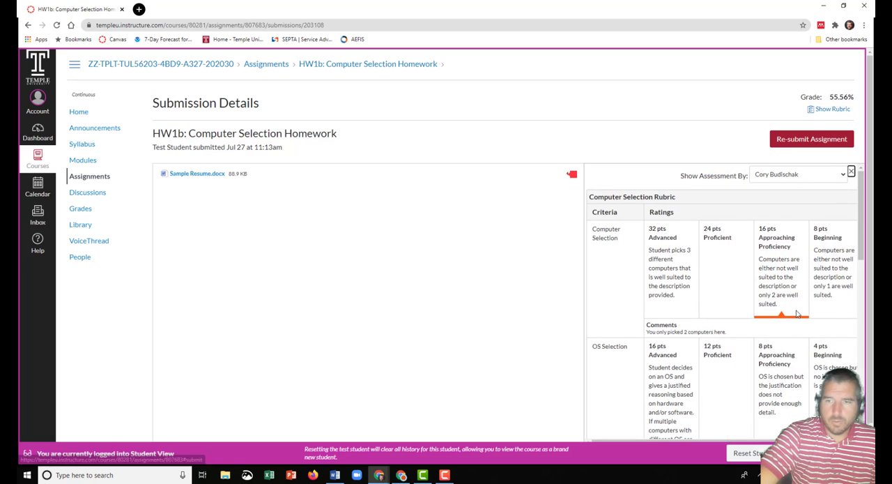
pyautogui.scroll(-3)
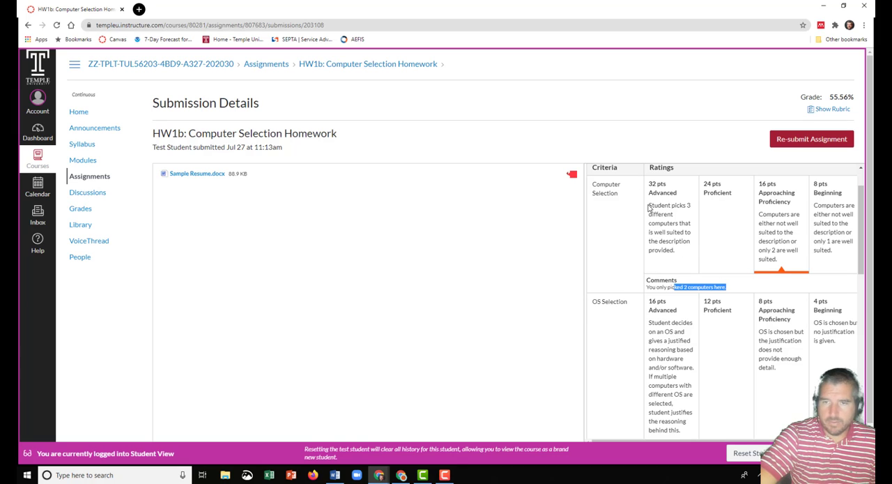
pyautogui.moveTo(645, 248)
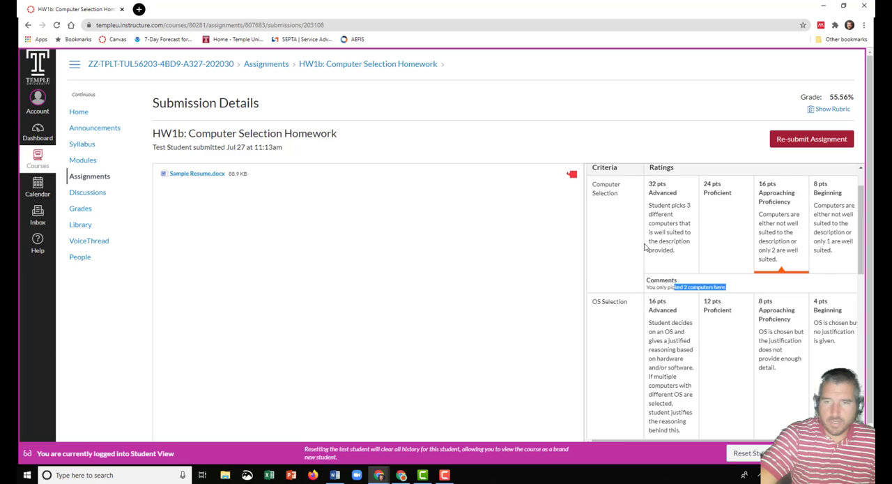
pyautogui.scroll(-3)
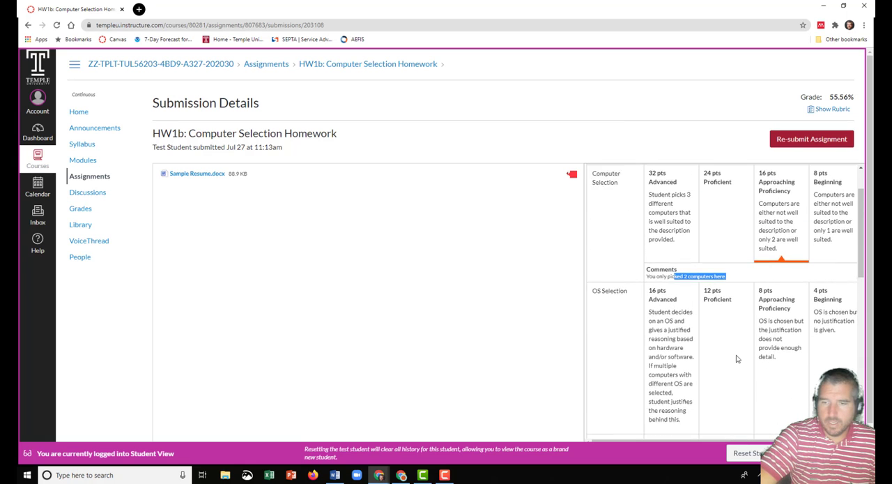
pyautogui.scroll(-3)
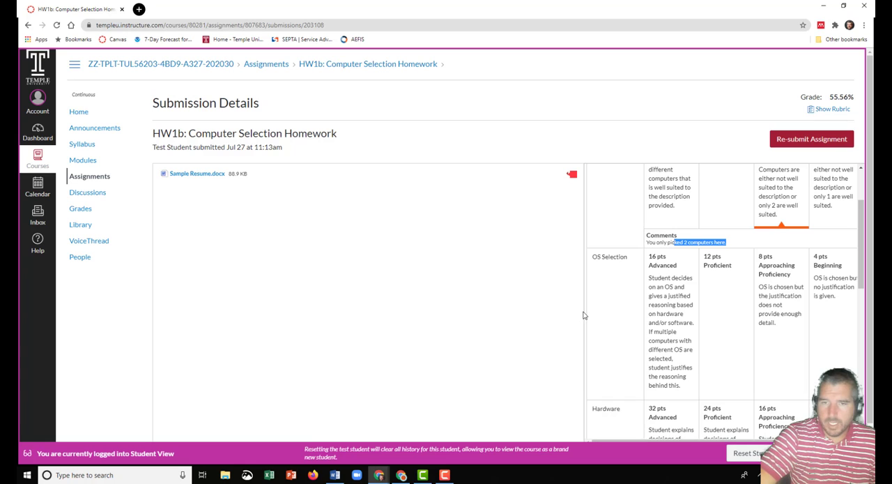
pyautogui.hscroll(3)
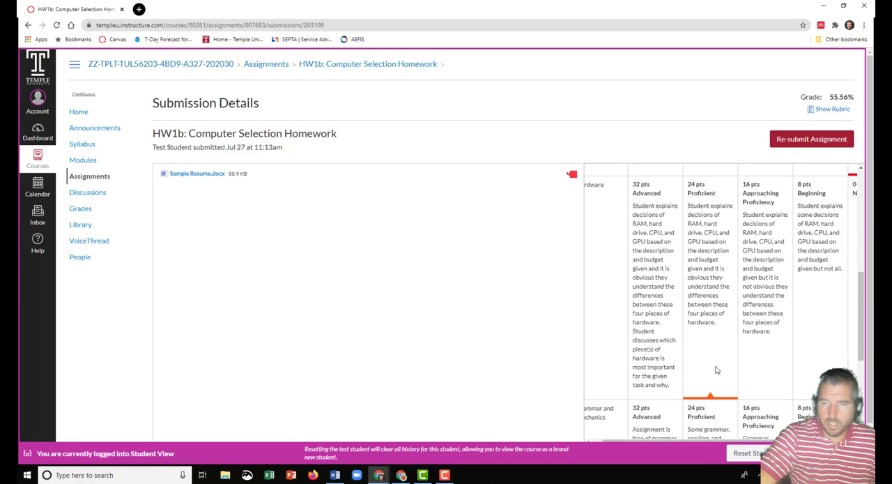
pyautogui.scroll(-3)
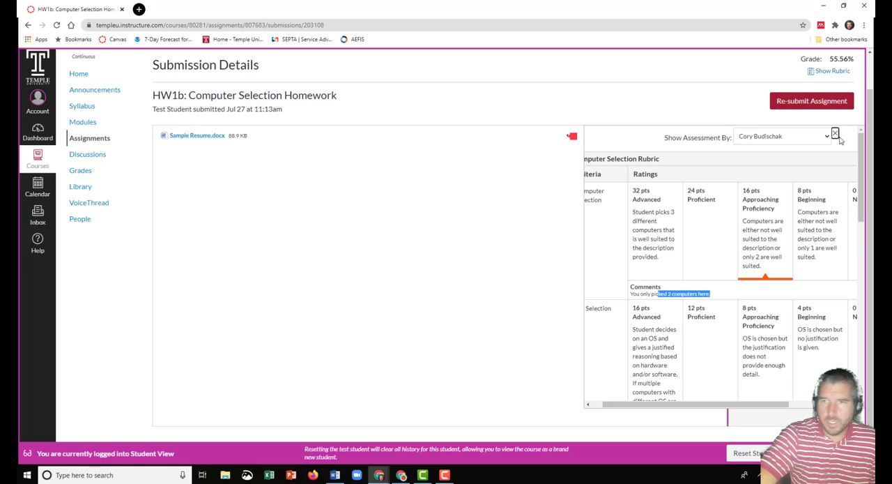
# - Hide the rubric and place the cursor in the Add a Comment box on the submission
pyautogui.click(835, 134)
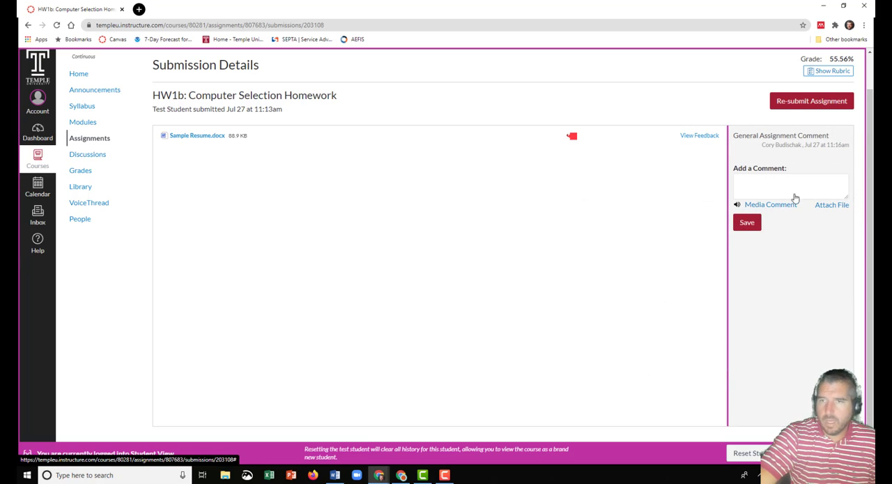
pyautogui.doubleClick(781, 135)
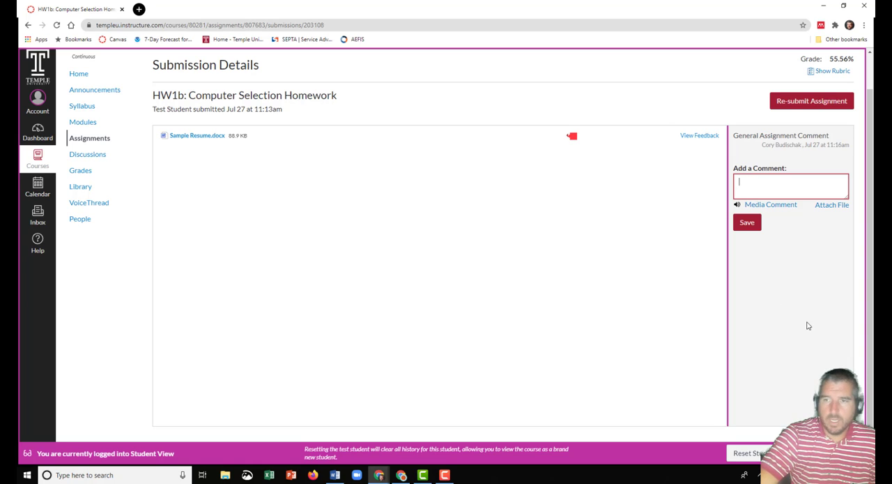
pyautogui.moveTo(703, 153)
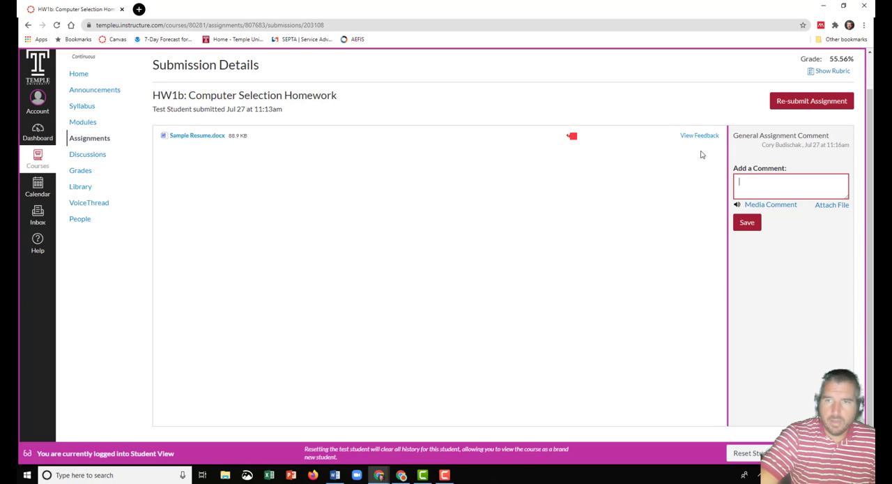
pyautogui.moveTo(197, 136)
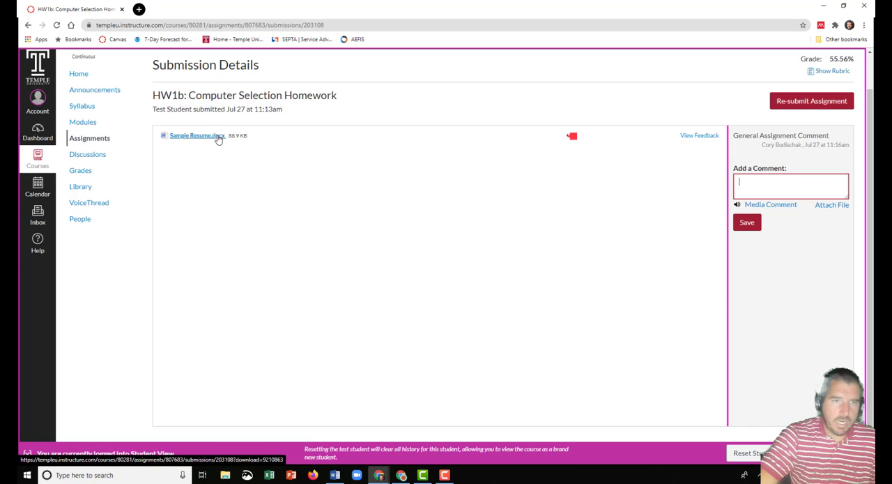
pyautogui.moveTo(594, 138)
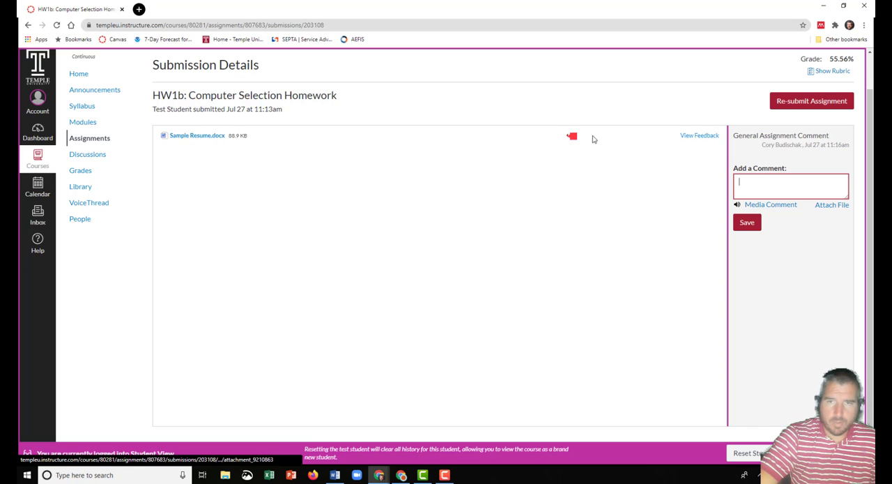
# - Preview Sample Resume.docx and scroll through the instructor's highlight, pin and strikethrough annotations
pyautogui.click(196, 135)
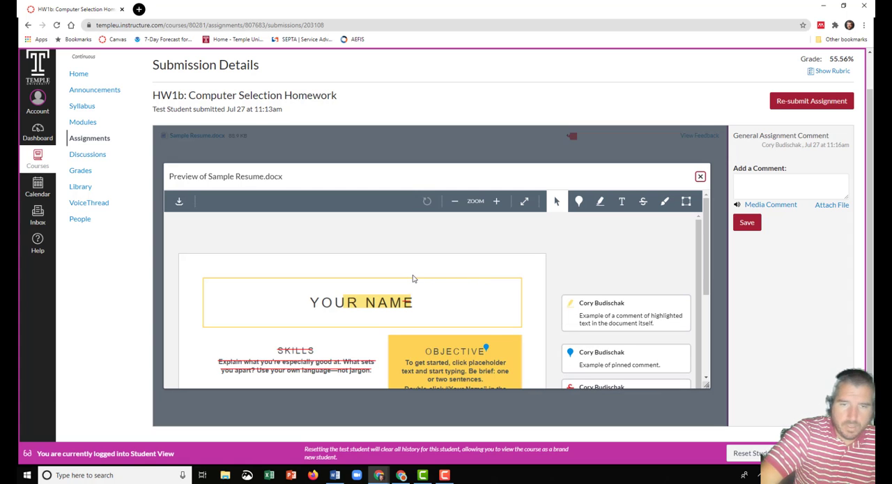
pyautogui.scroll(-3)
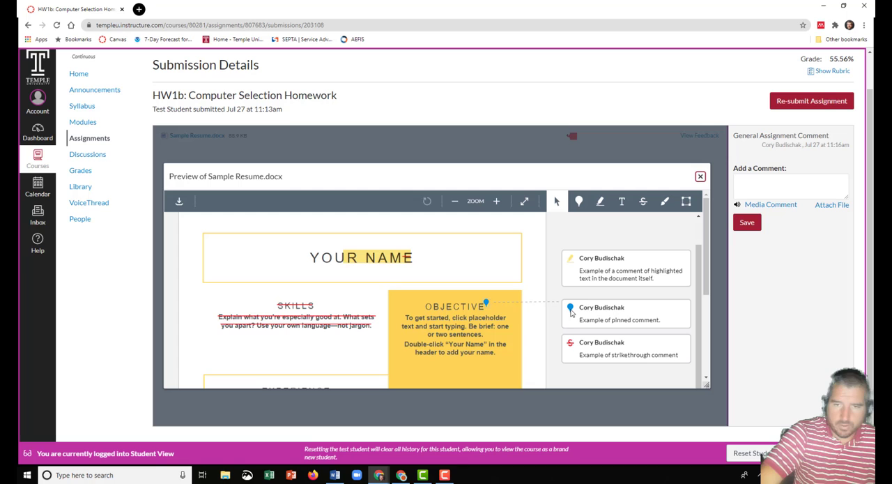
pyautogui.moveTo(472, 298)
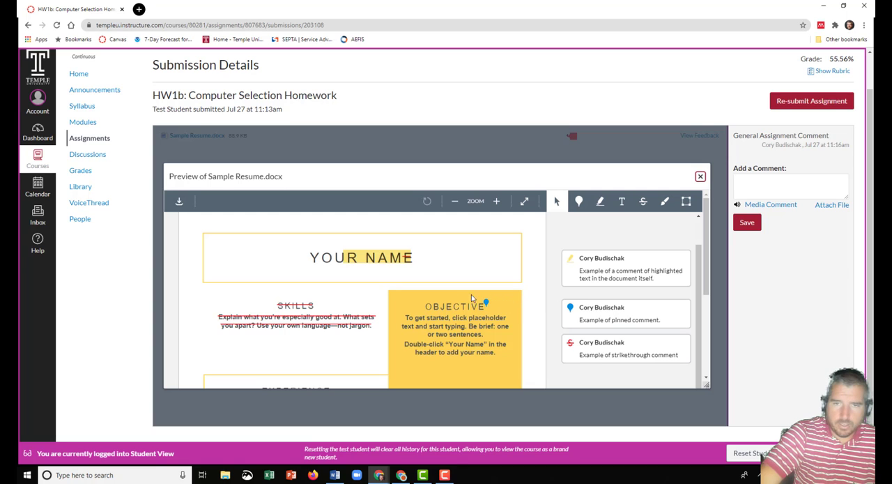
pyautogui.scroll(-3)
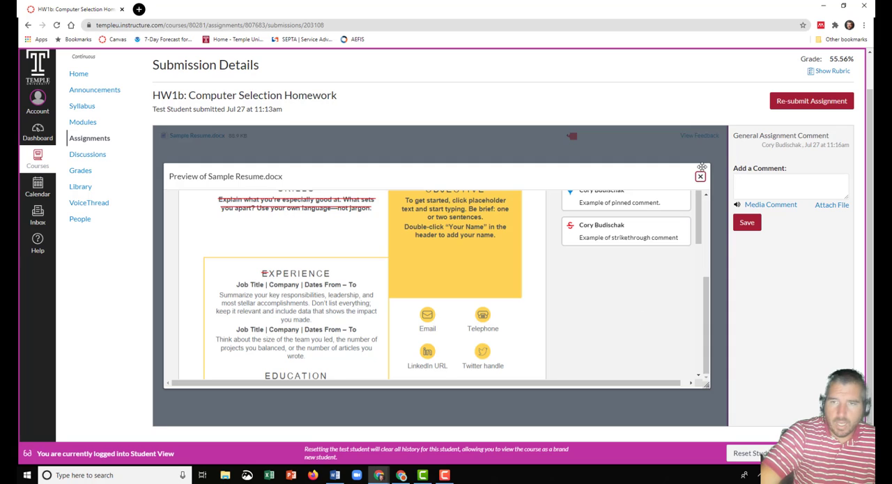
# - Launch the Turnitin report, agree to the End-User License Agreement and reach Feedback Studio
pyautogui.click(700, 176)
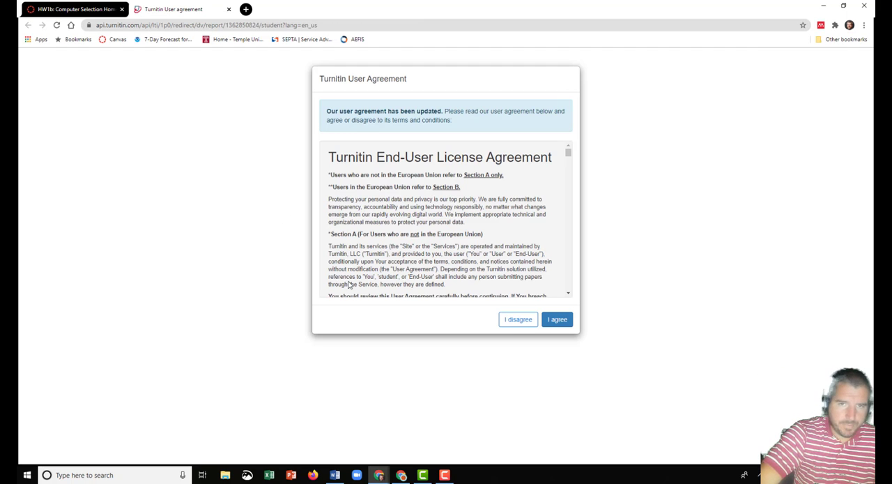
pyautogui.scroll(-3)
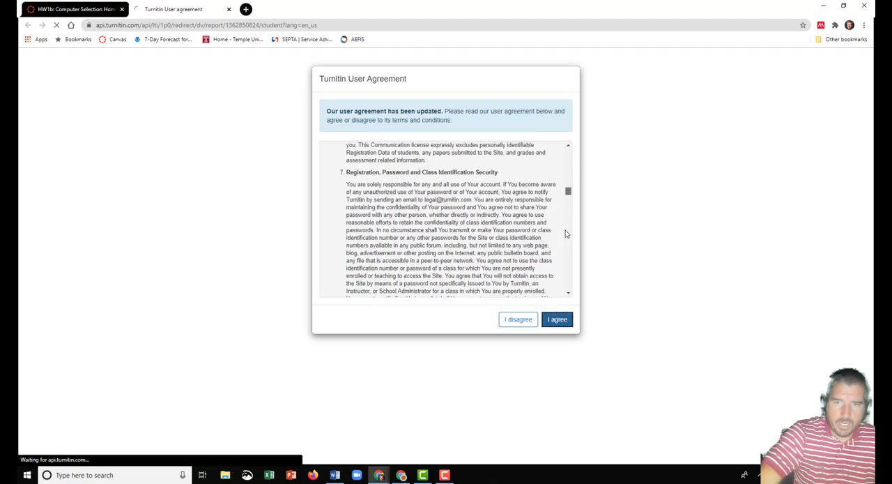
pyautogui.click(558, 318)
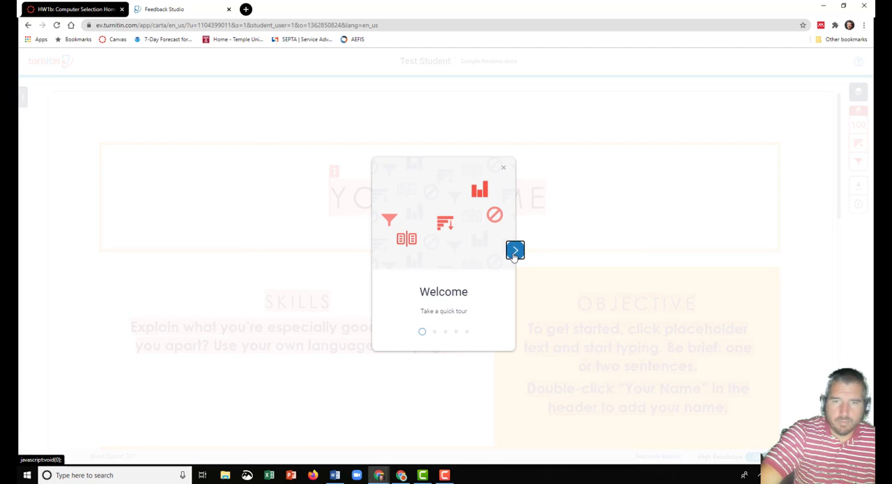
# - Dismiss the welcome tour and review the Match Overview showing a 100% similarity to a student paper
pyautogui.click(516, 251)
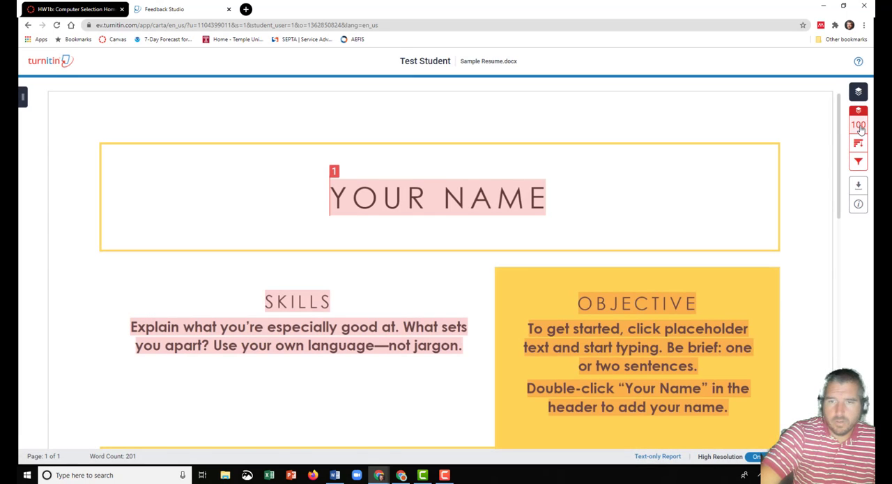
pyautogui.click(859, 124)
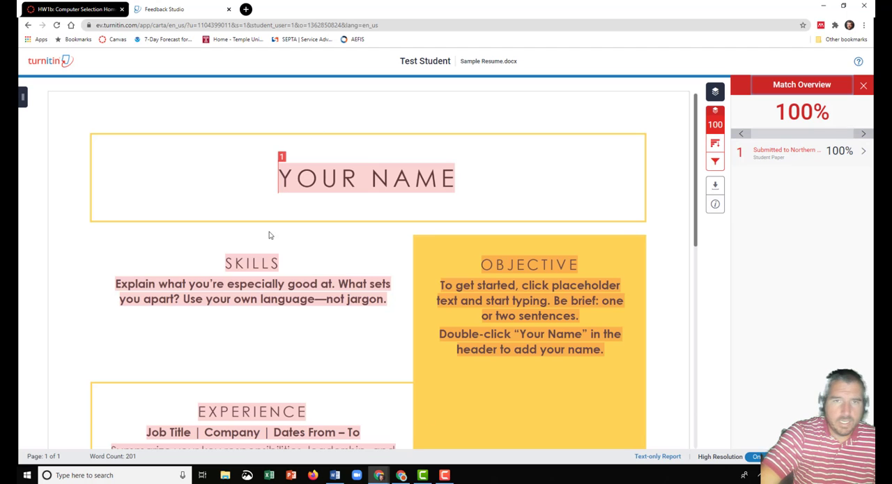
pyautogui.scroll(-3)
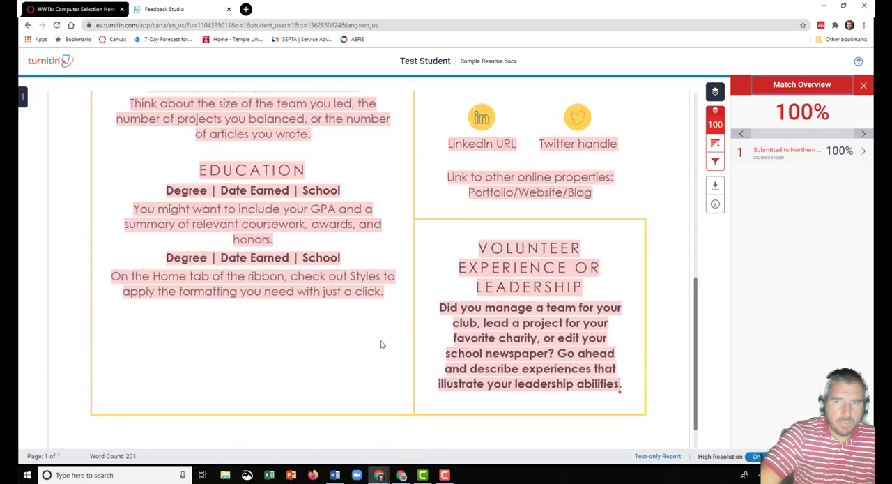
pyautogui.scroll(3)
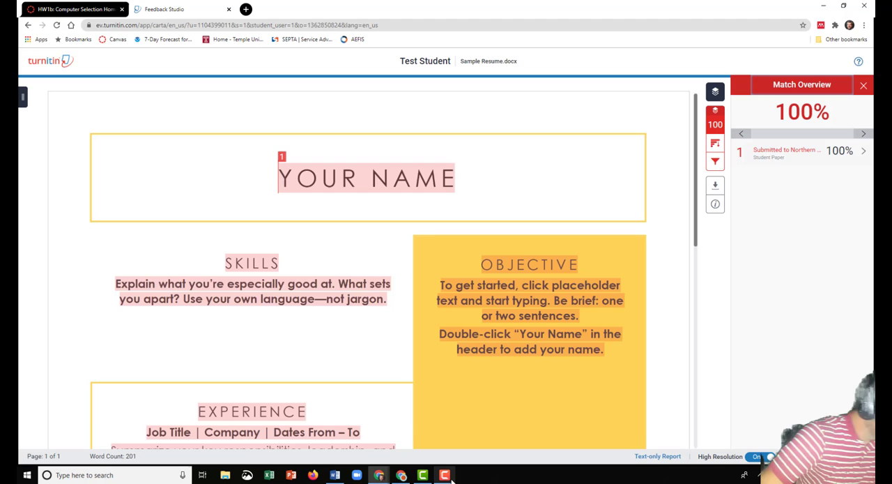
pyautogui.moveTo(207, 92)
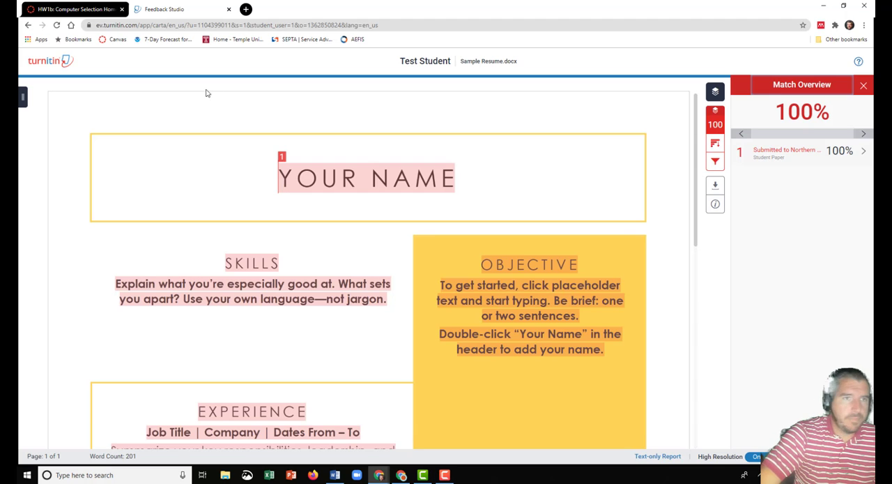
# - Return to the Canvas course, go to Discussions and begin a new discussion topic
pyautogui.click(183, 8)
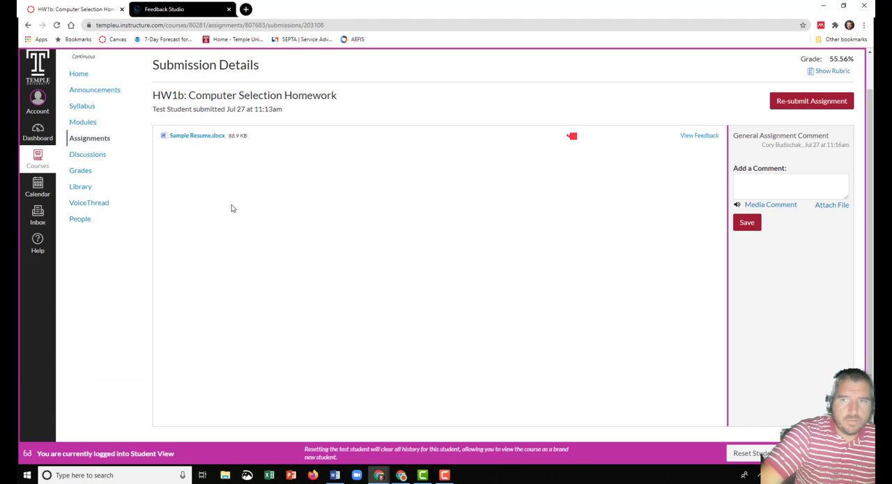
pyautogui.moveTo(86, 154)
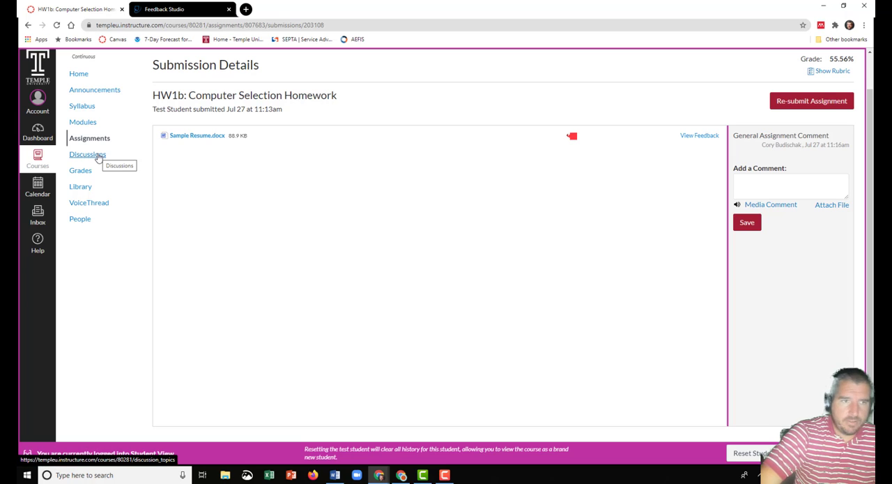
pyautogui.click(87, 154)
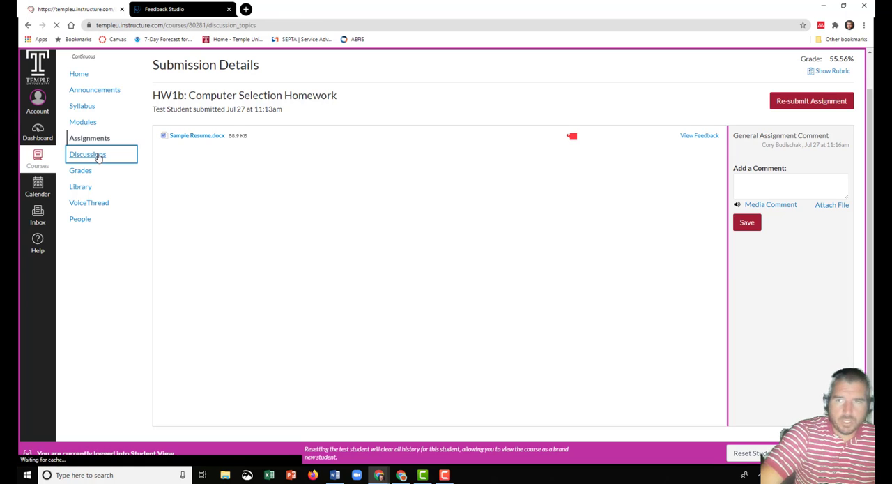
pyautogui.click(87, 154)
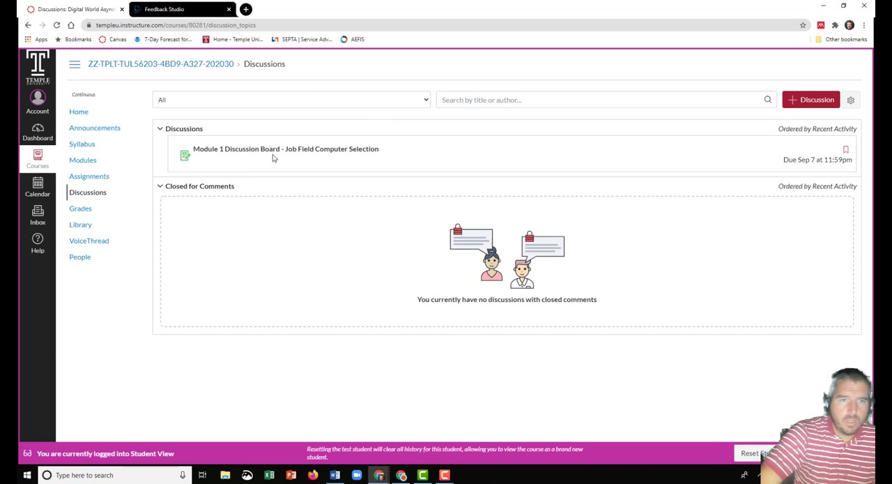
pyautogui.moveTo(284, 129)
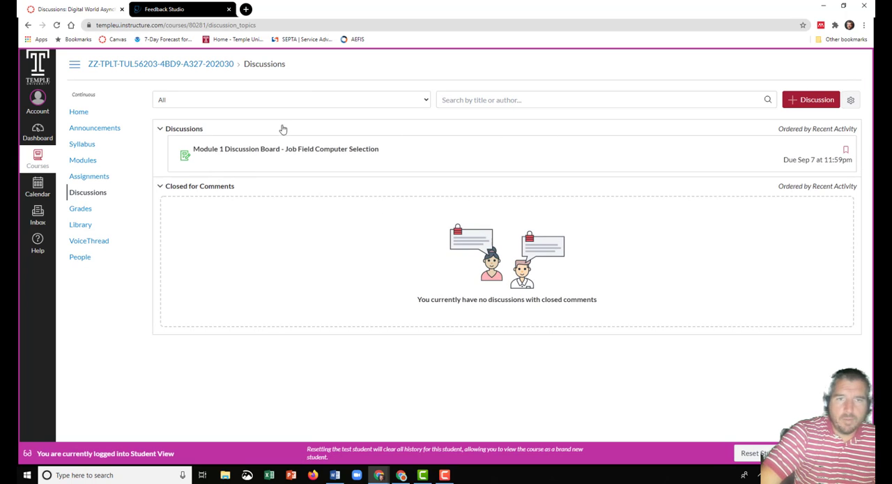
pyautogui.moveTo(812, 100)
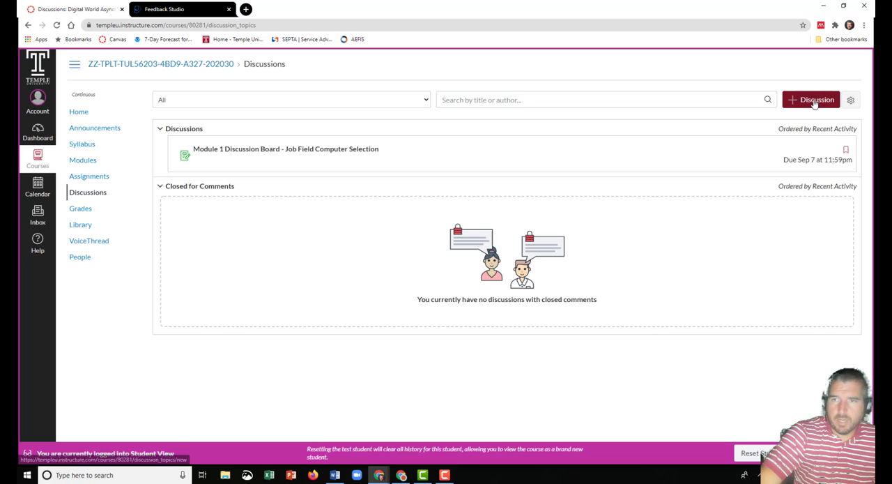
pyautogui.click(811, 99)
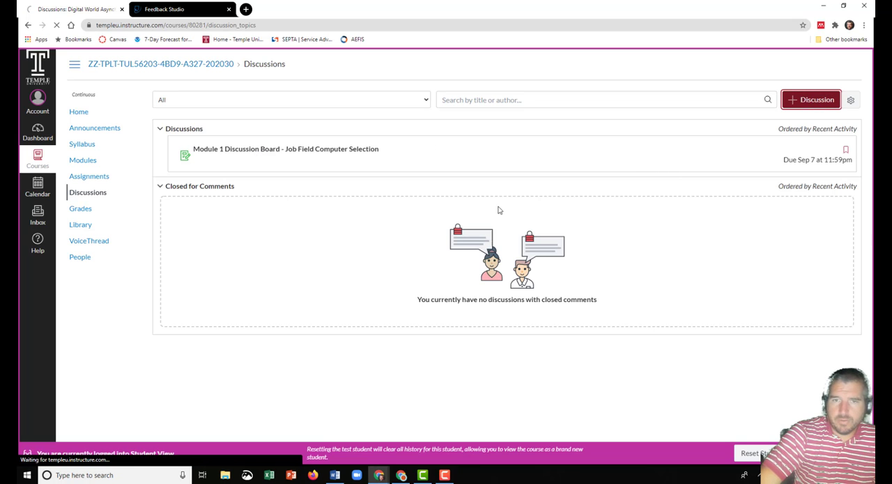
# - Title the discussion 'Computer Selection Homework Assignment Question' and enter placeholder body text 'asl;dkas;ldkasd;lk'
pyautogui.click(812, 101)
pyautogui.write('Compu')
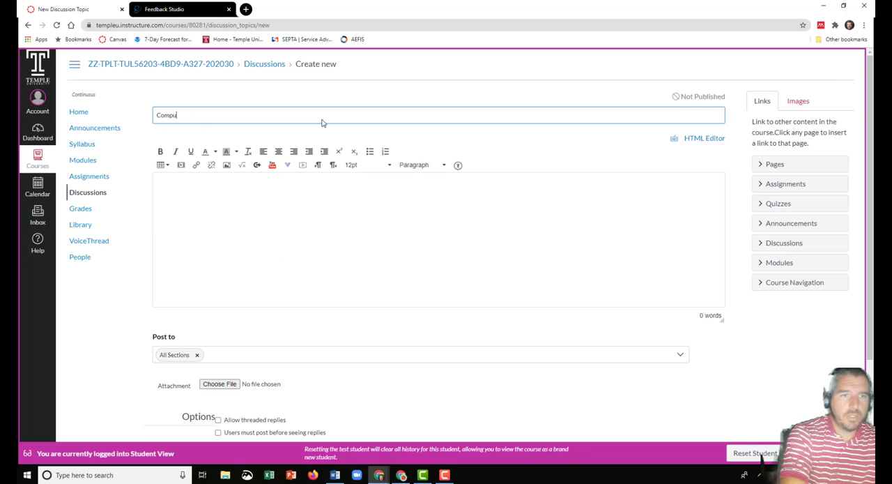
pyautogui.write('ter Selection H')
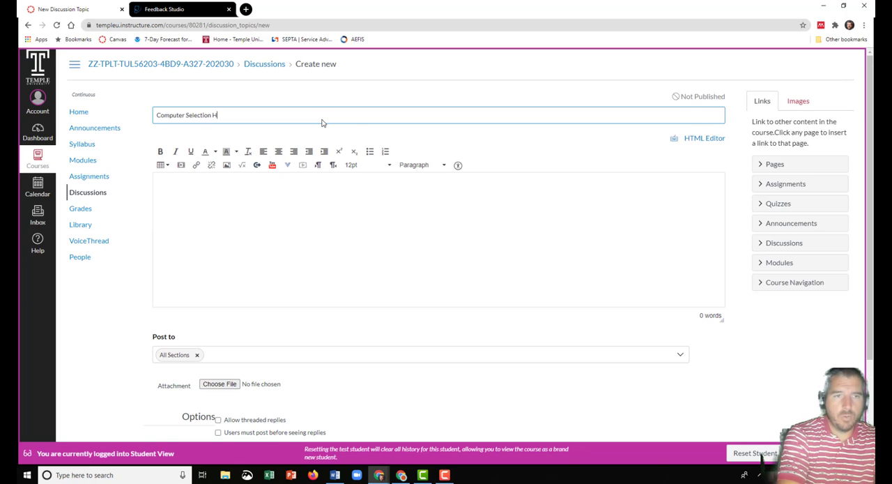
pyautogui.write('omework Ass')
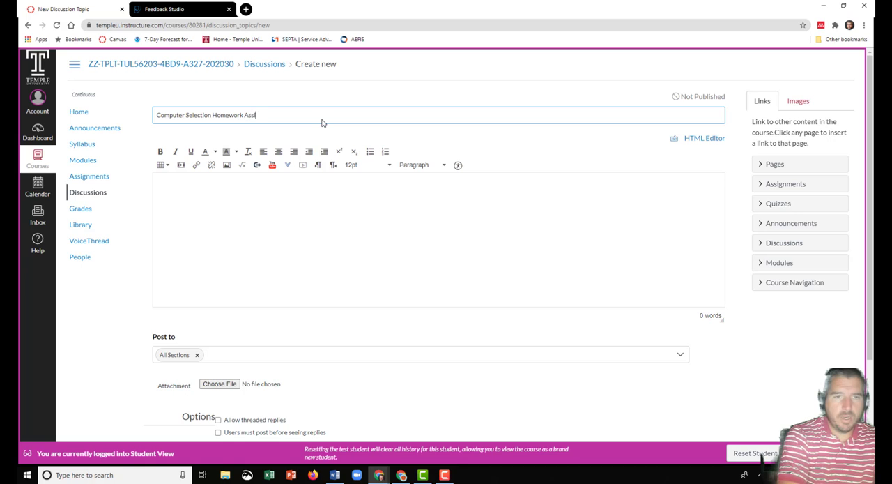
pyautogui.write('ignment Question')
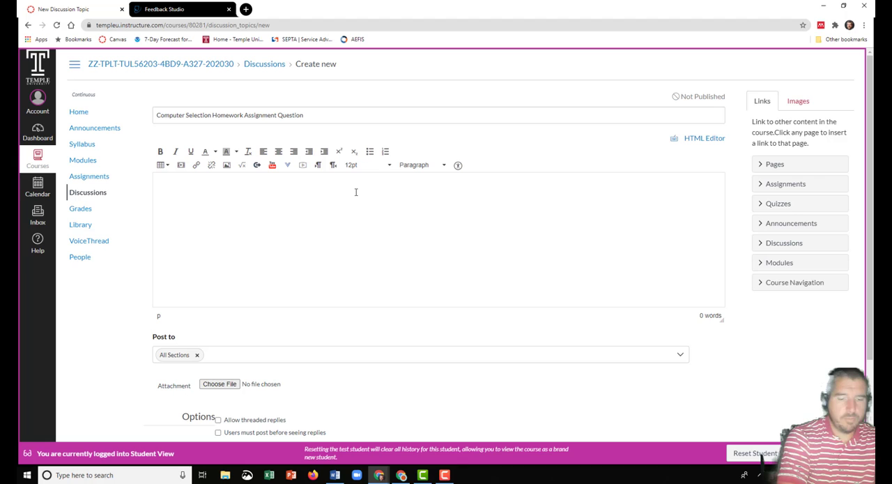
pyautogui.write('asl;dkas;ldkasd;lk')
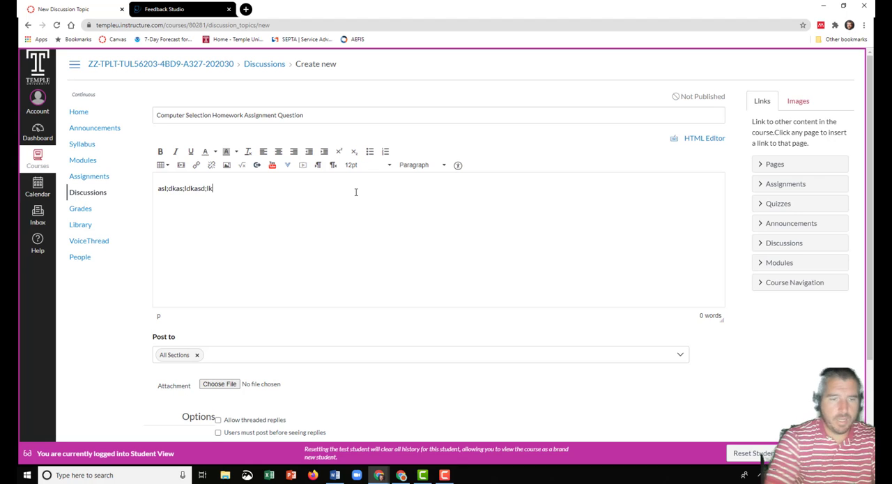
pyautogui.scroll(-3)
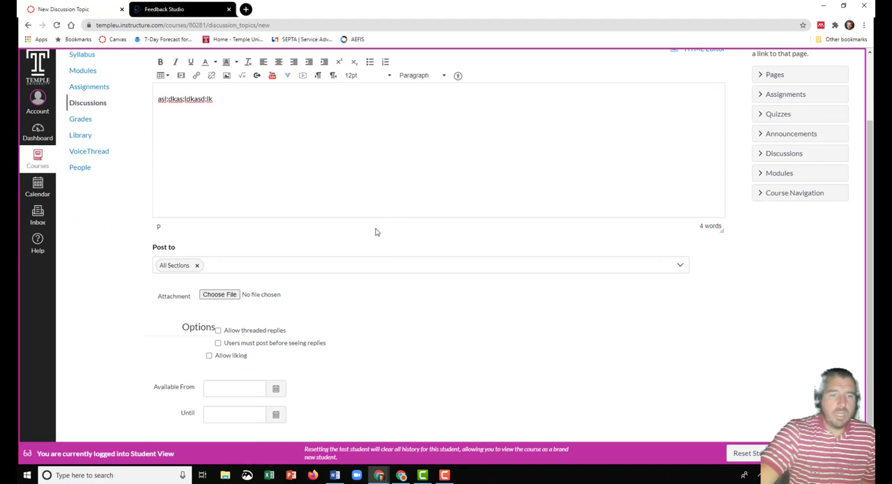
pyautogui.scroll(3)
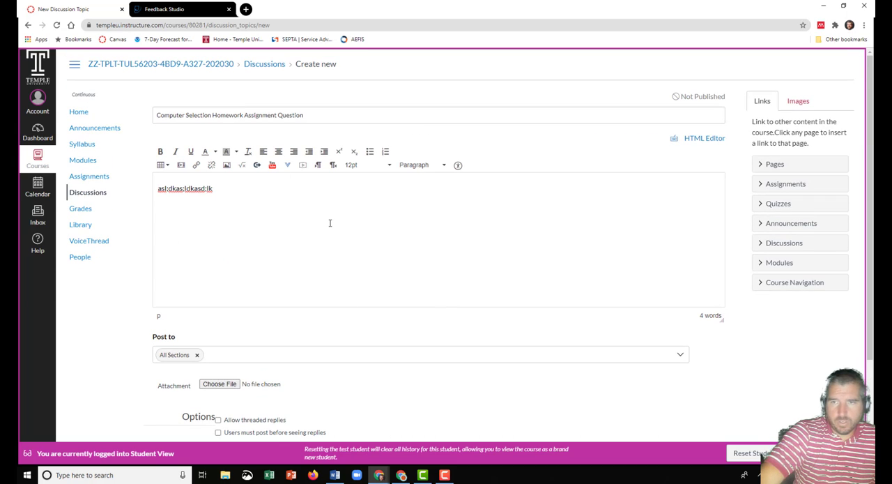
pyautogui.moveTo(424, 214)
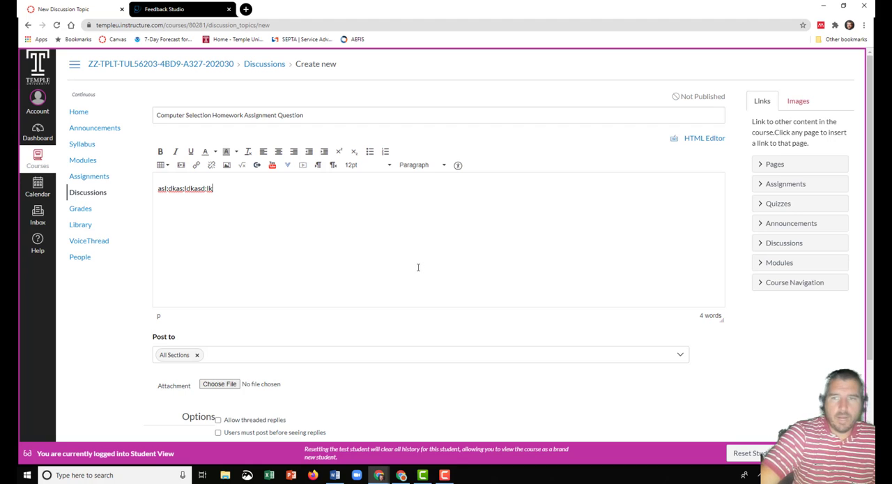
pyautogui.moveTo(491, 201)
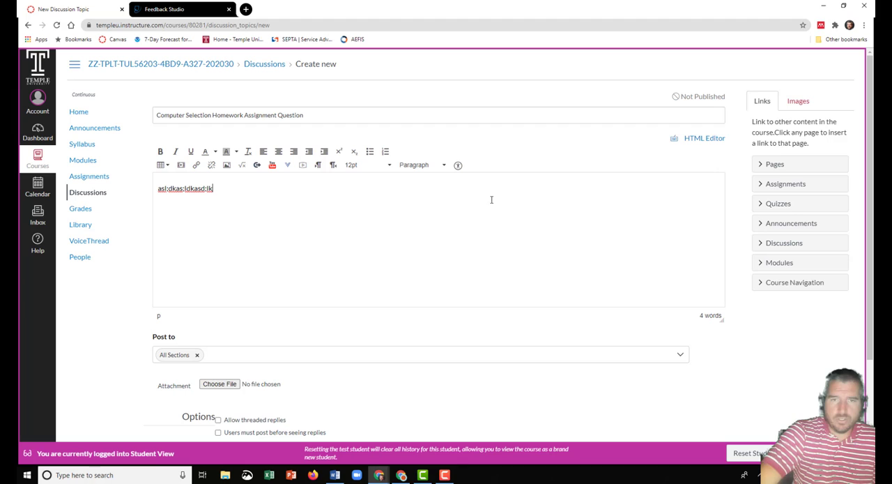
pyautogui.moveTo(460, 248)
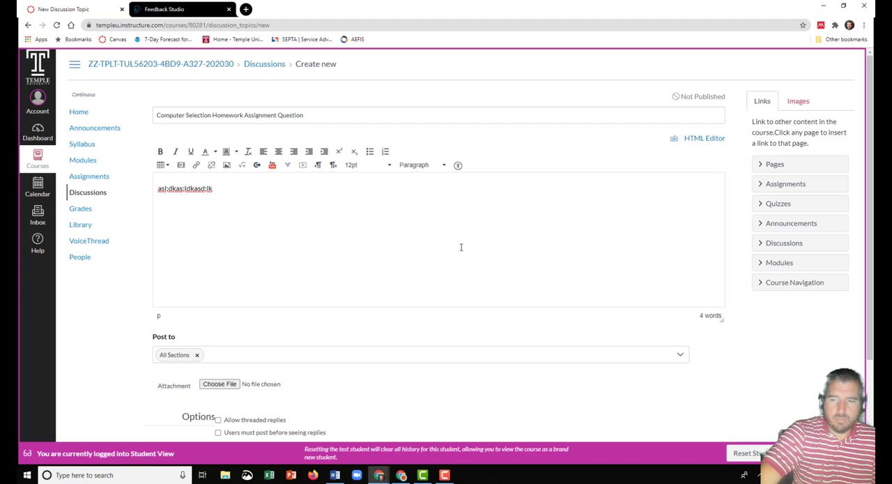
pyautogui.moveTo(461, 435)
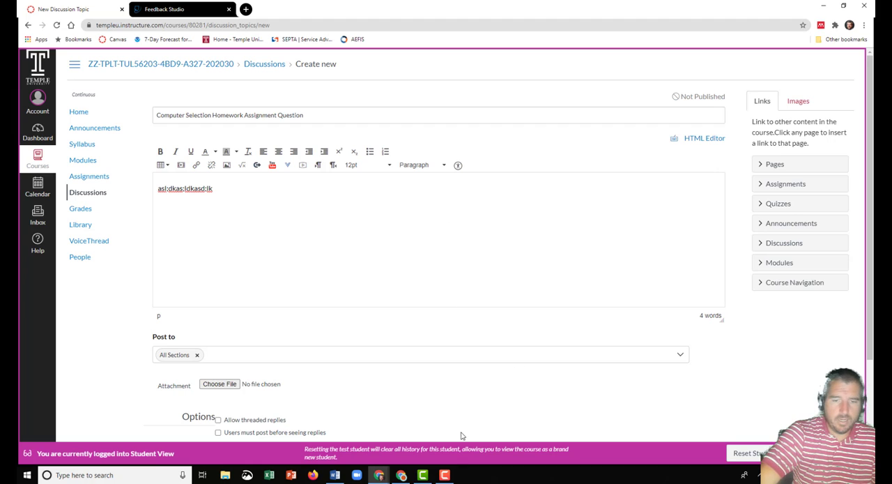
pyautogui.click(444, 474)
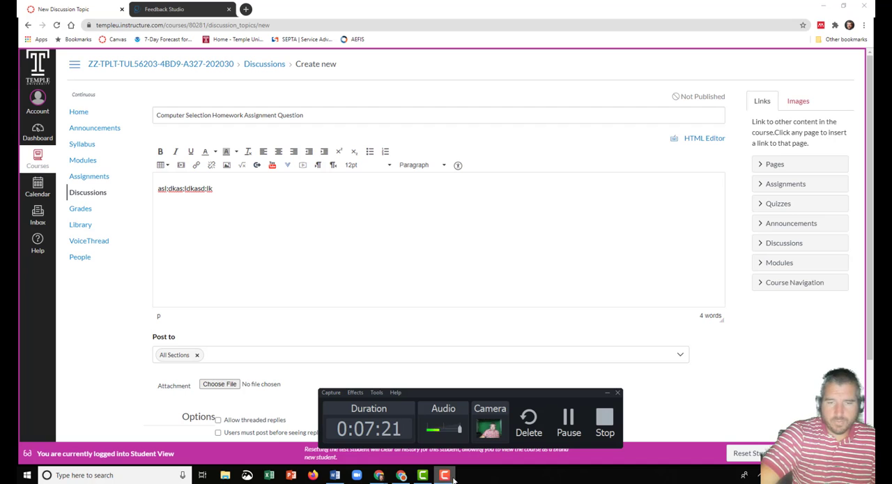